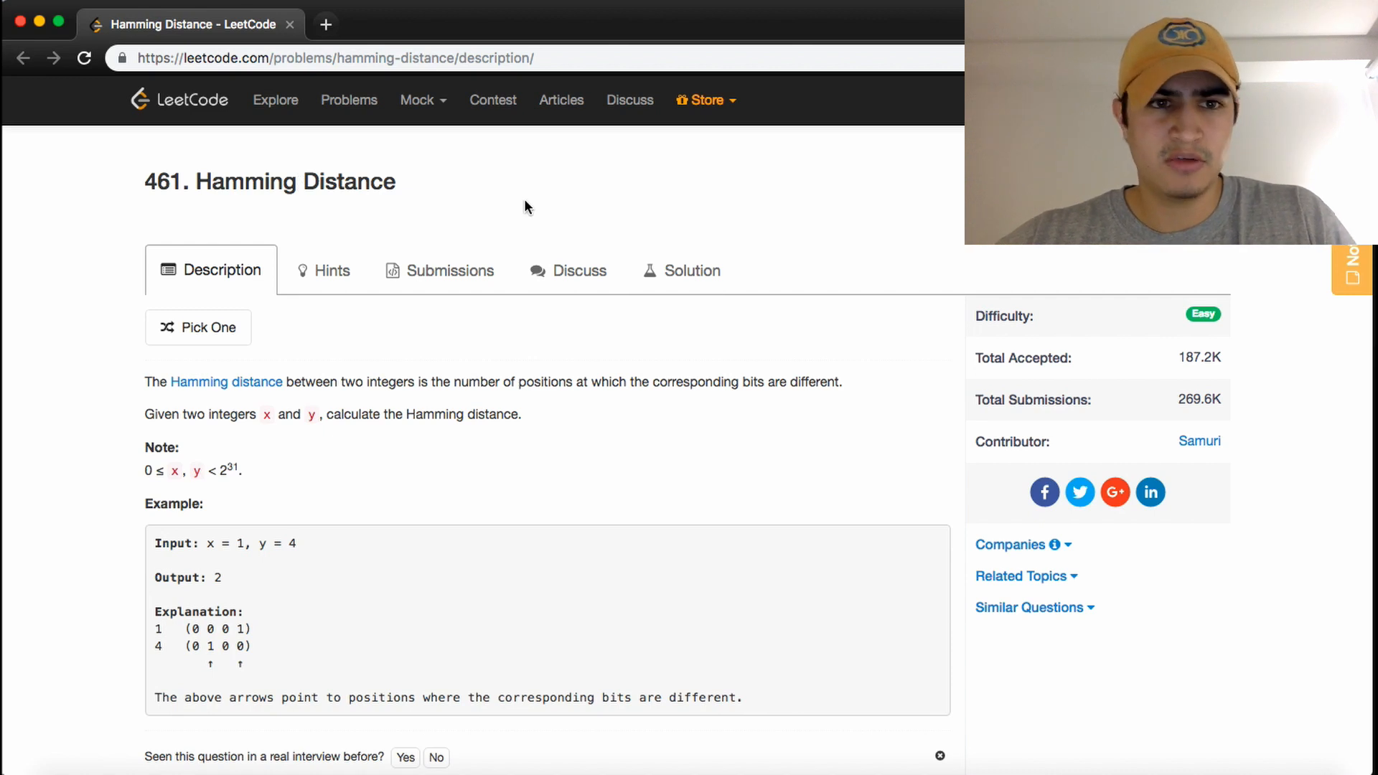
mouse_move(606, 235)
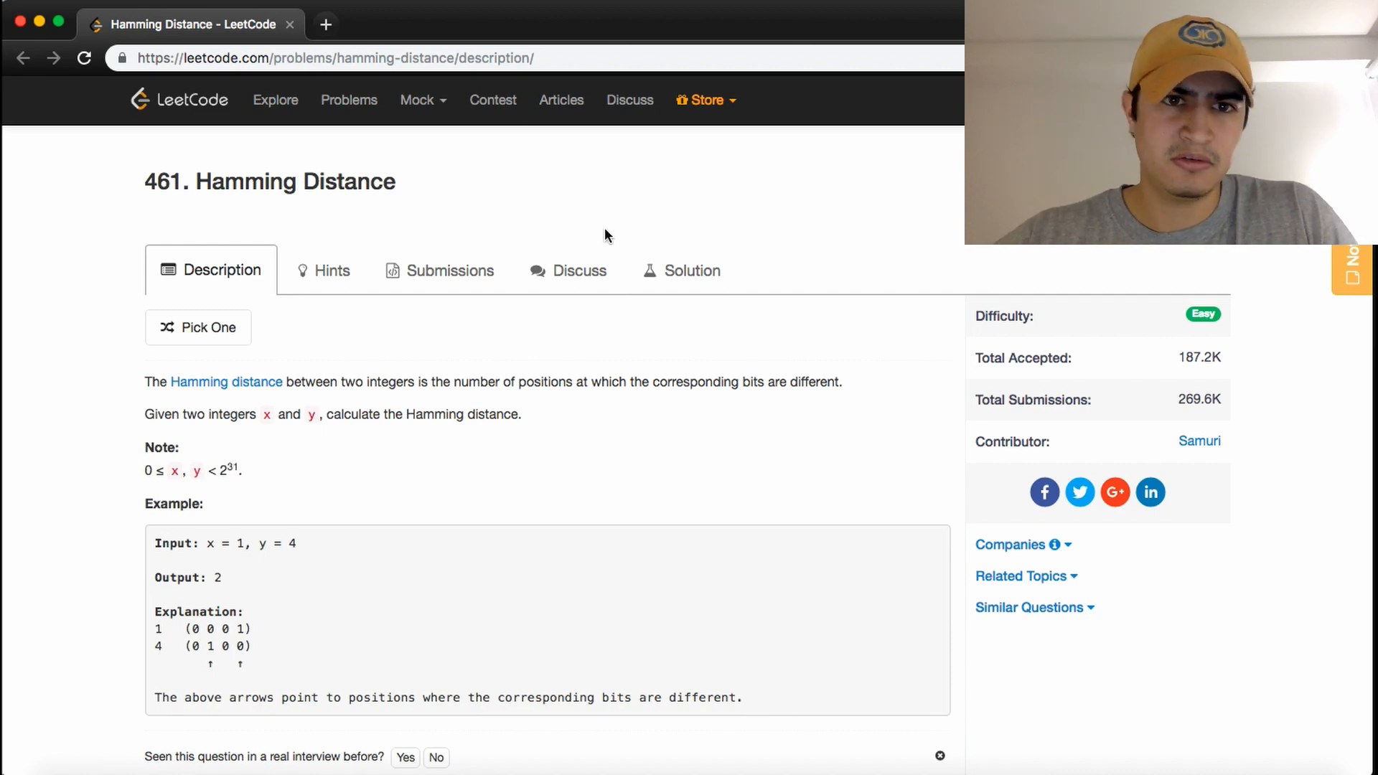
Step: Declare int result = 0 at the top of hammingDistance
left_click(1009, 546)
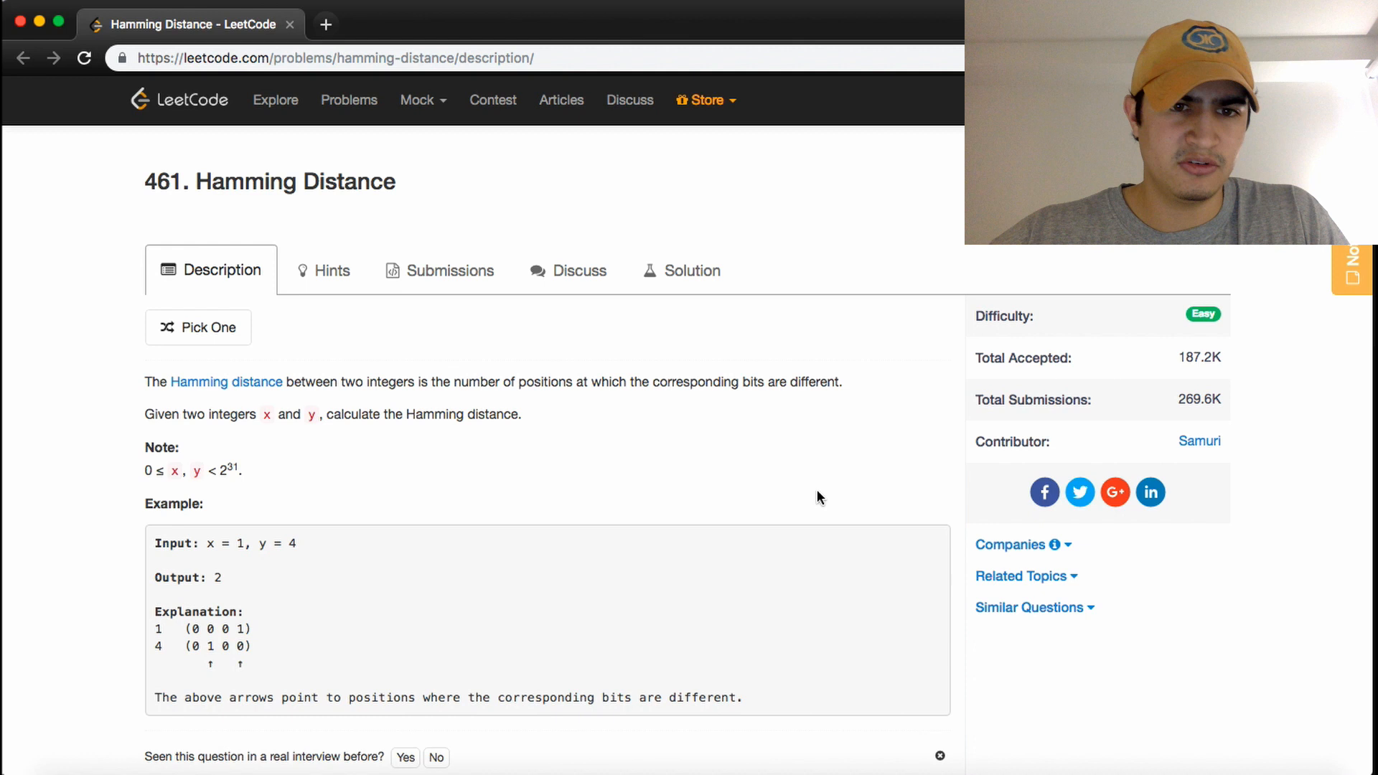
mouse_move(355, 514)
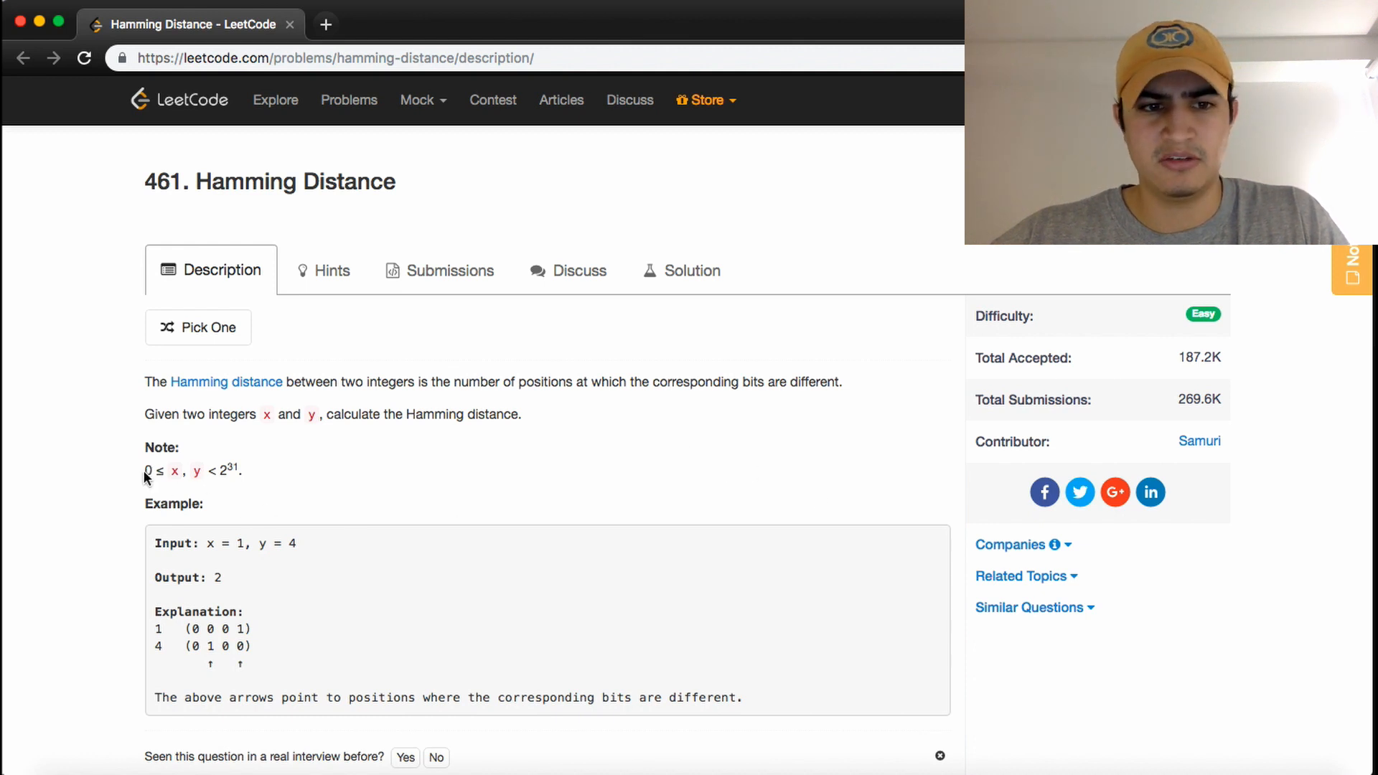
scroll("down", 3)
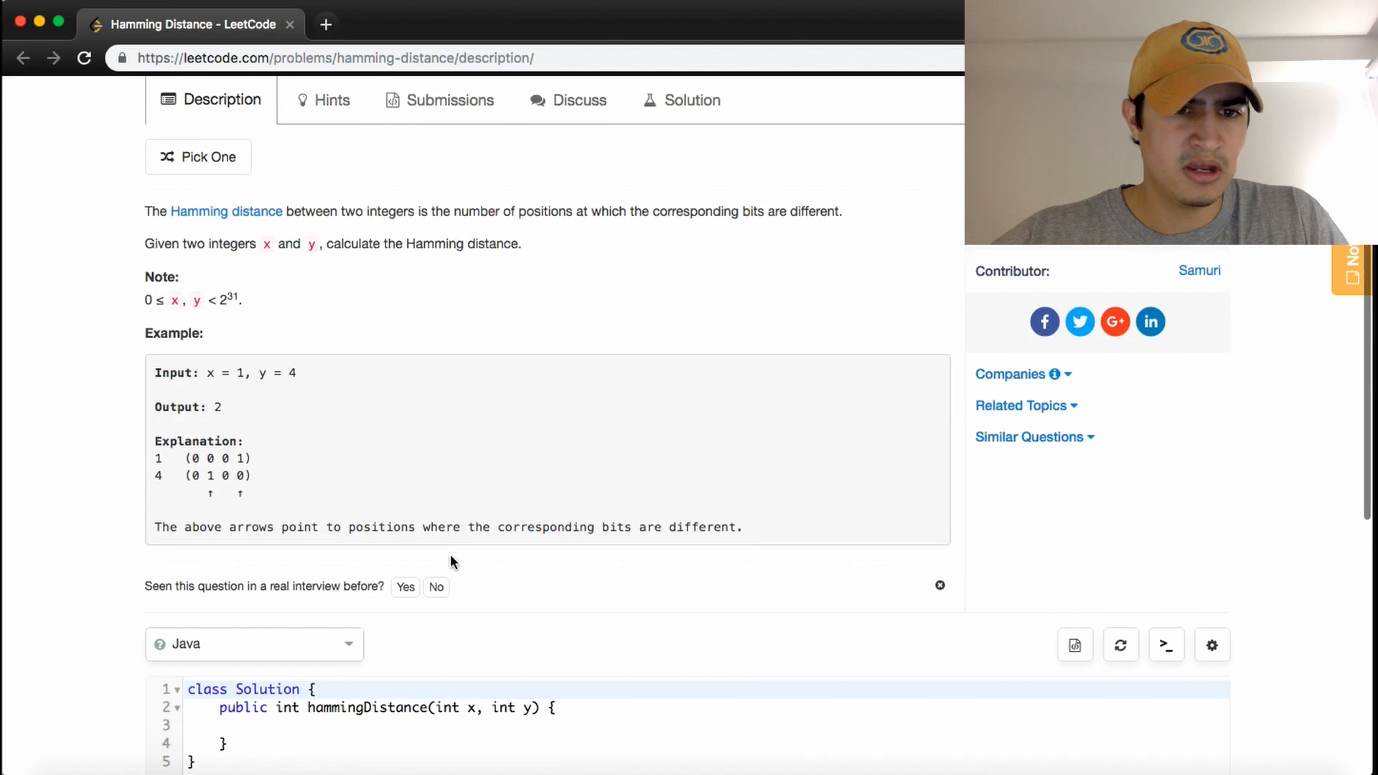
mouse_move(298, 379)
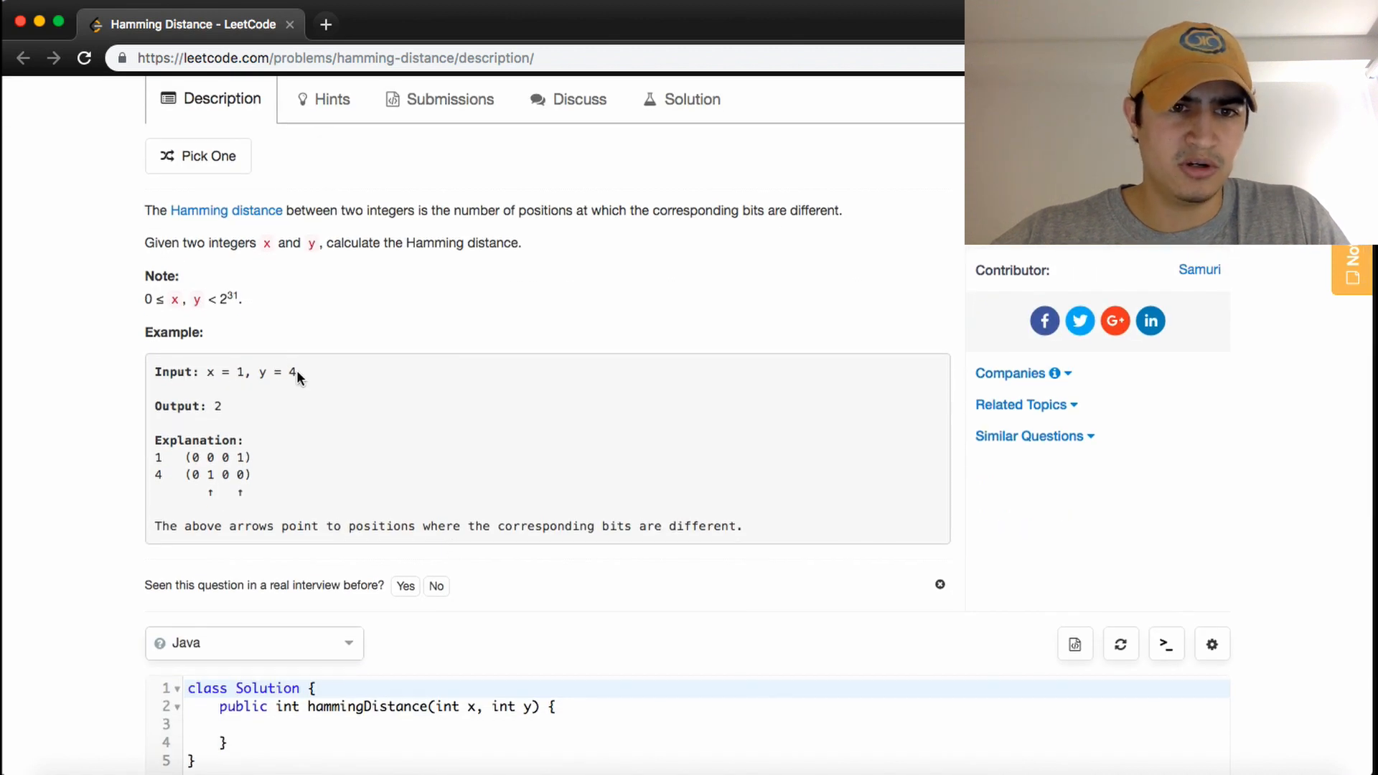
mouse_move(230, 411)
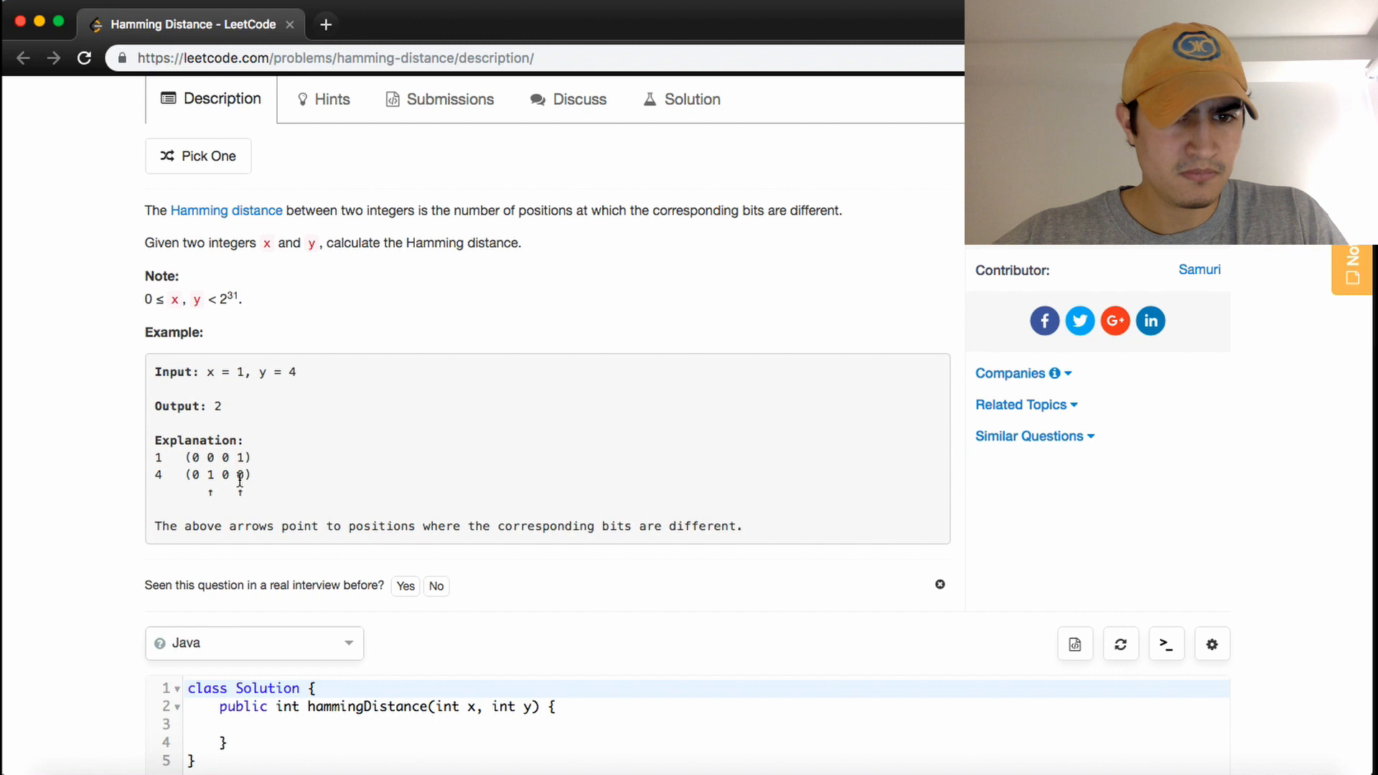
left_click_drag(154, 526, 497, 525)
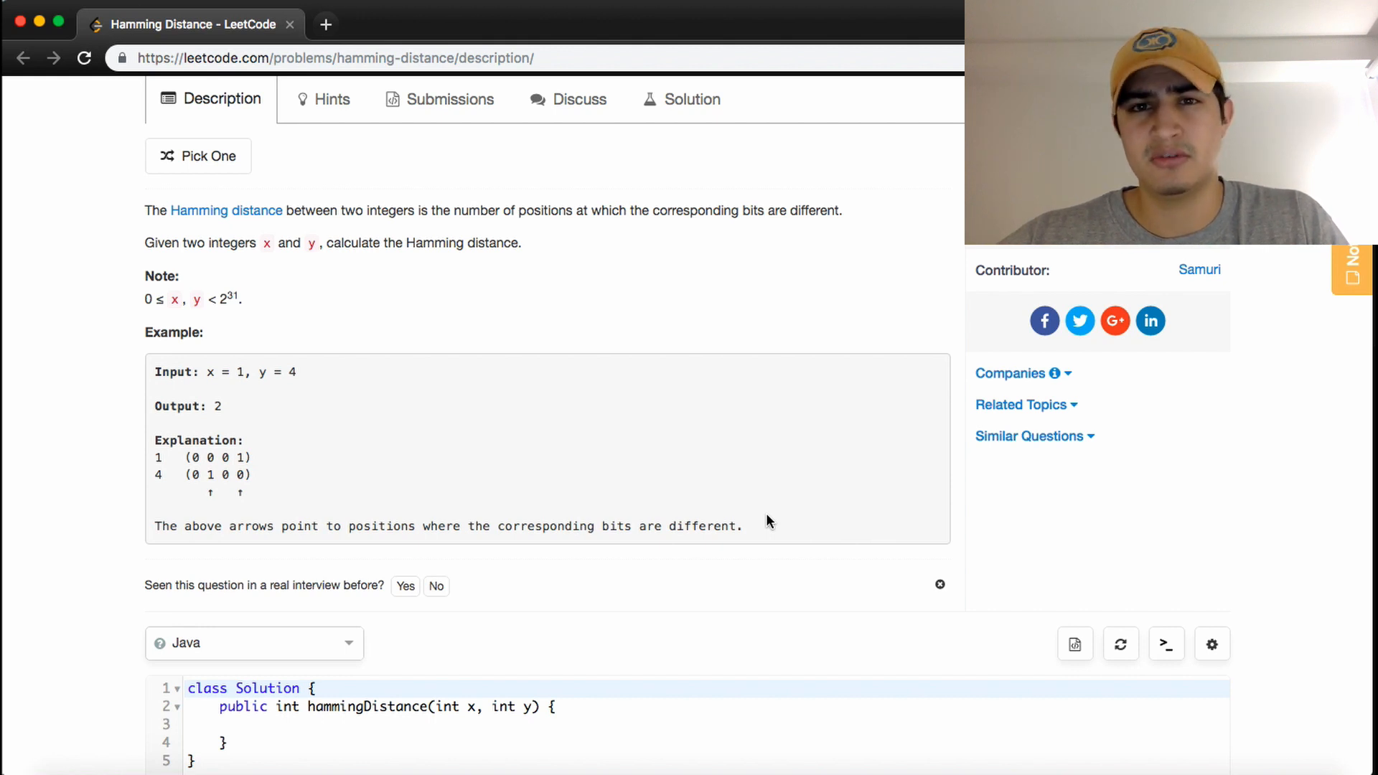
scroll("down", 3)
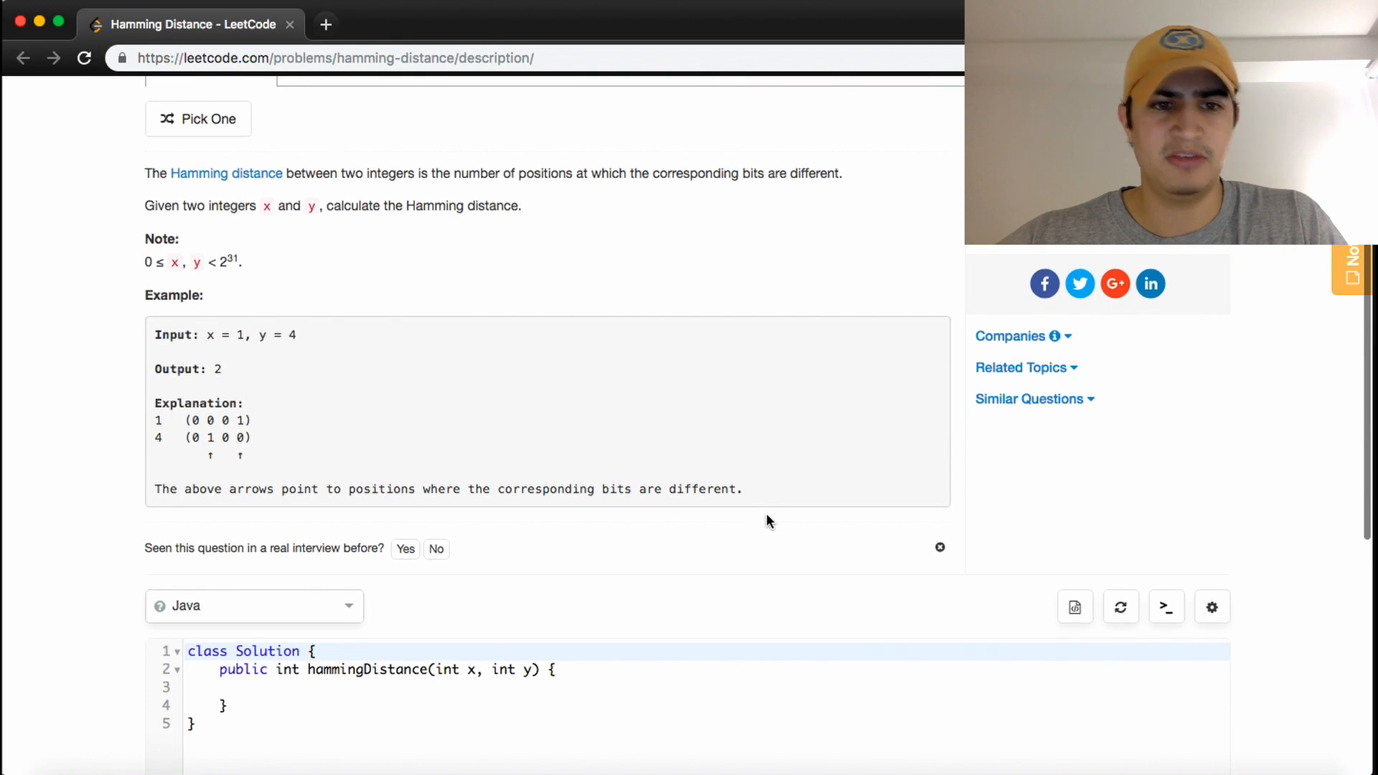
mouse_move(494, 537)
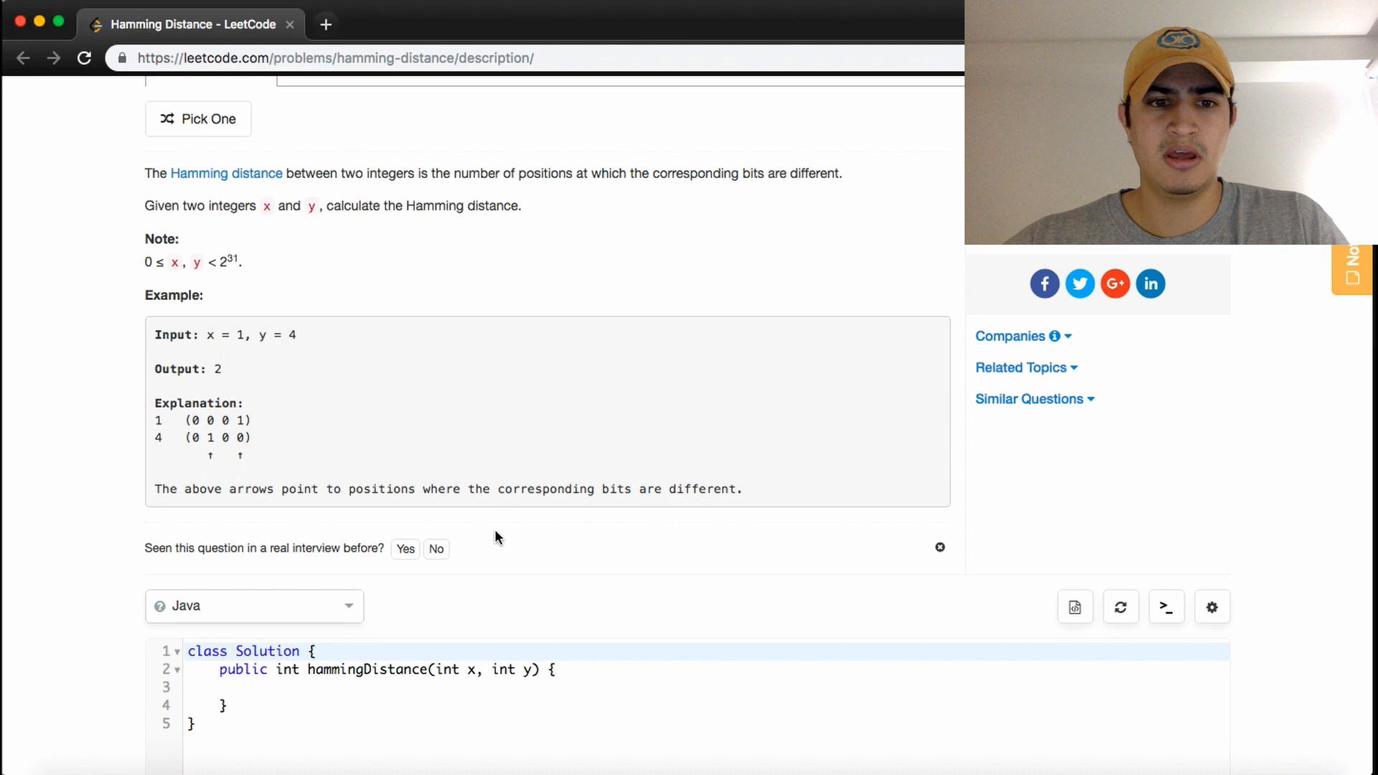
mouse_move(333, 465)
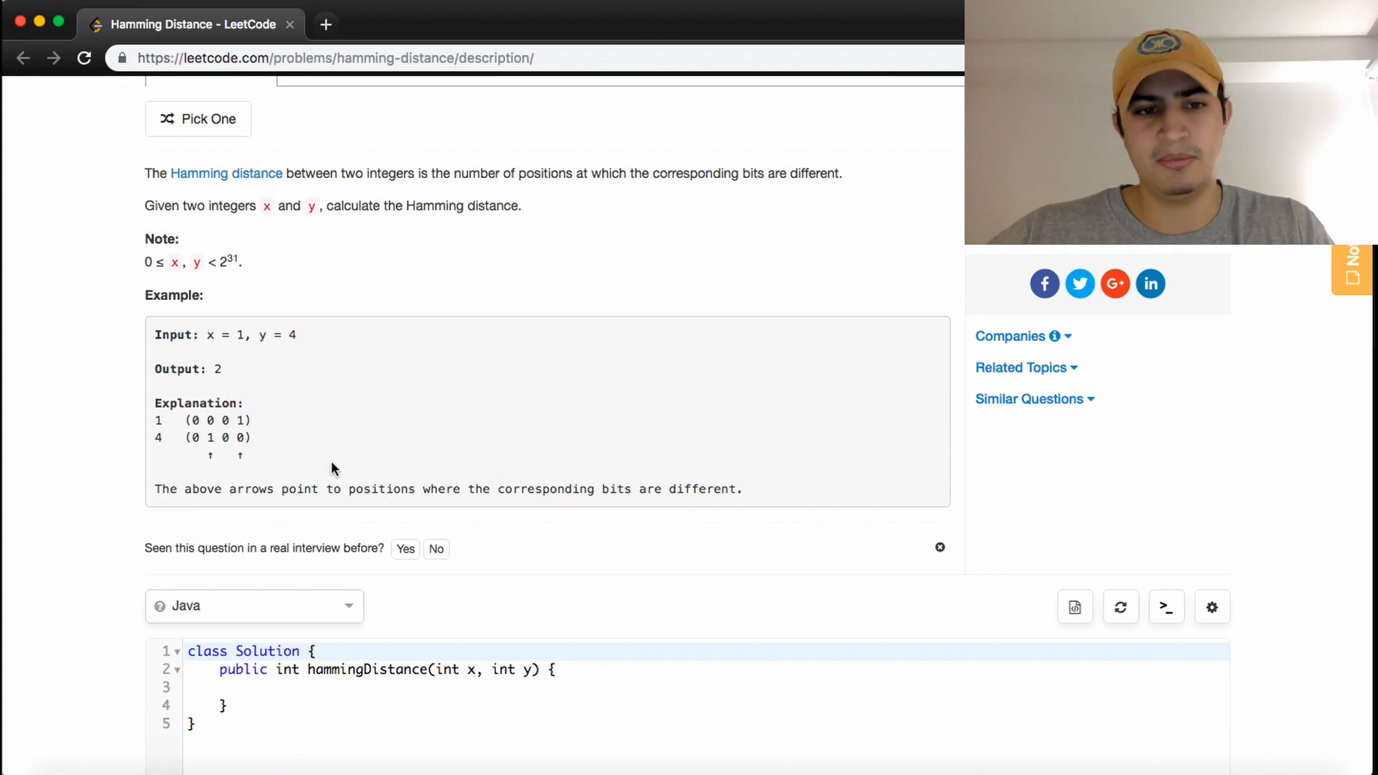
scroll("down", 3)
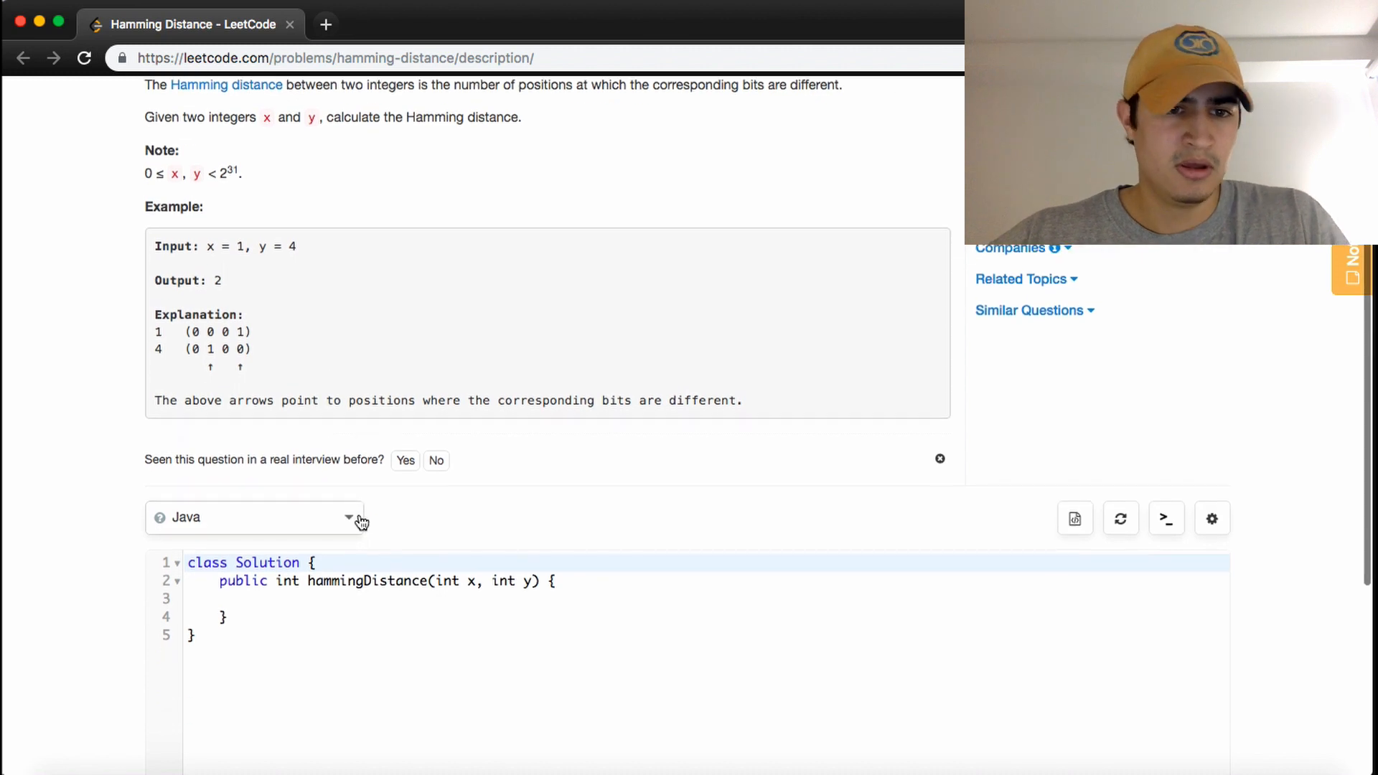
type("int r")
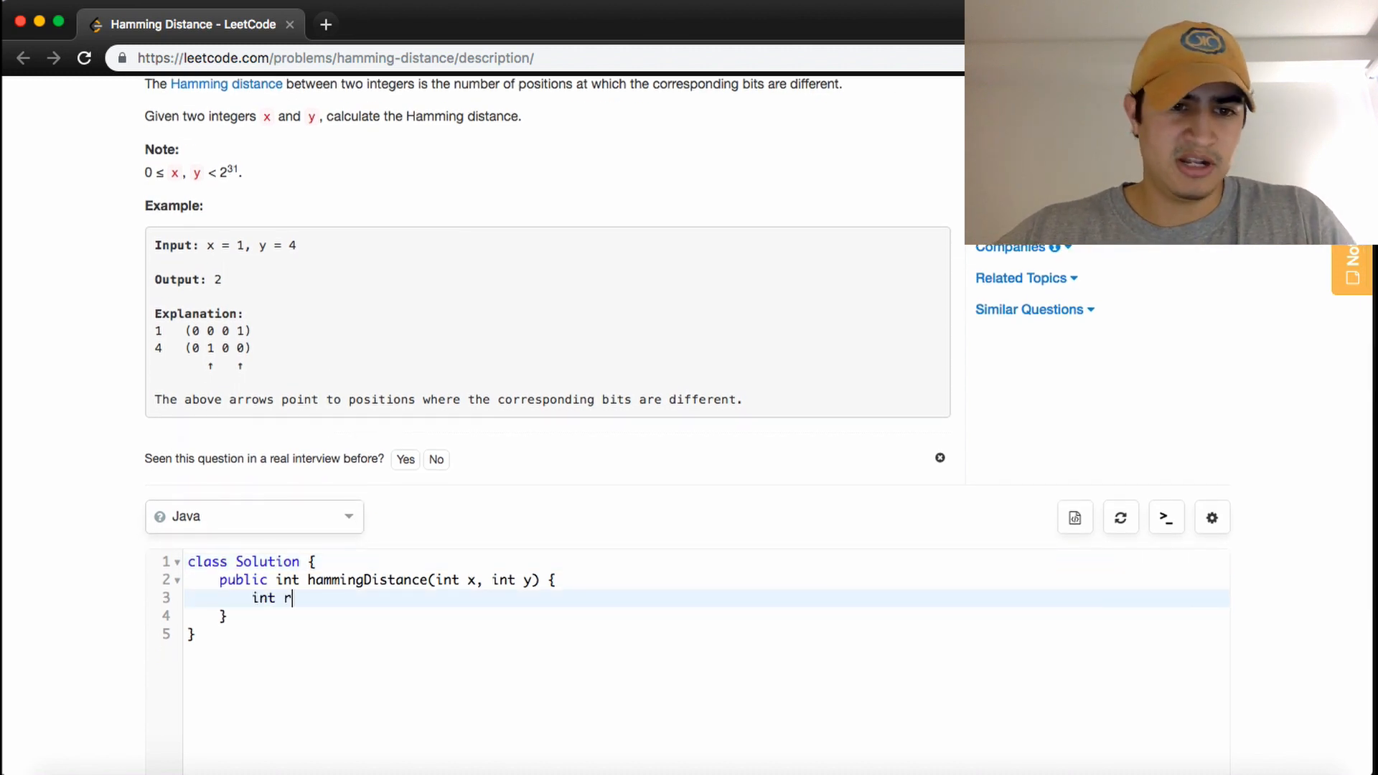
type("esult = 0;")
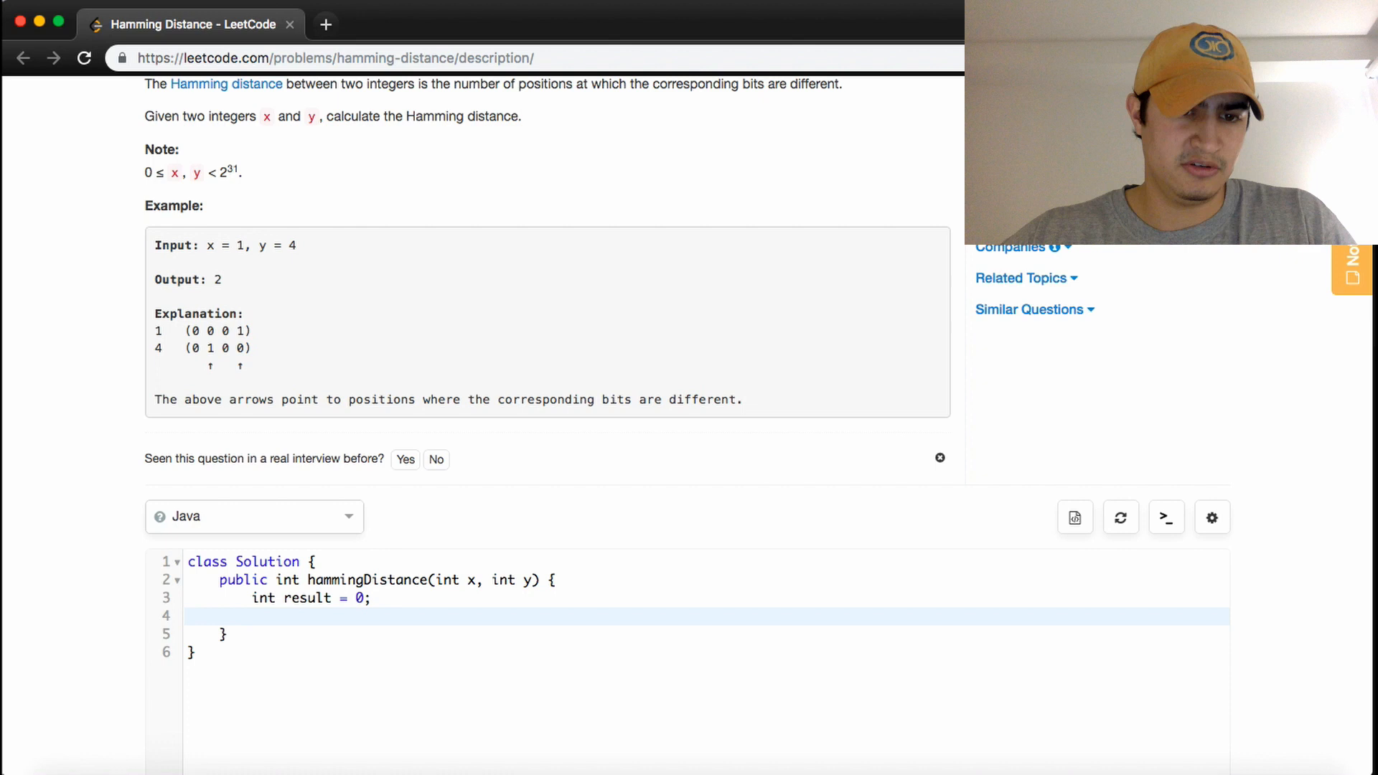
Step: Write the loop header while(x > 0 || y > 0) {
type("while()")
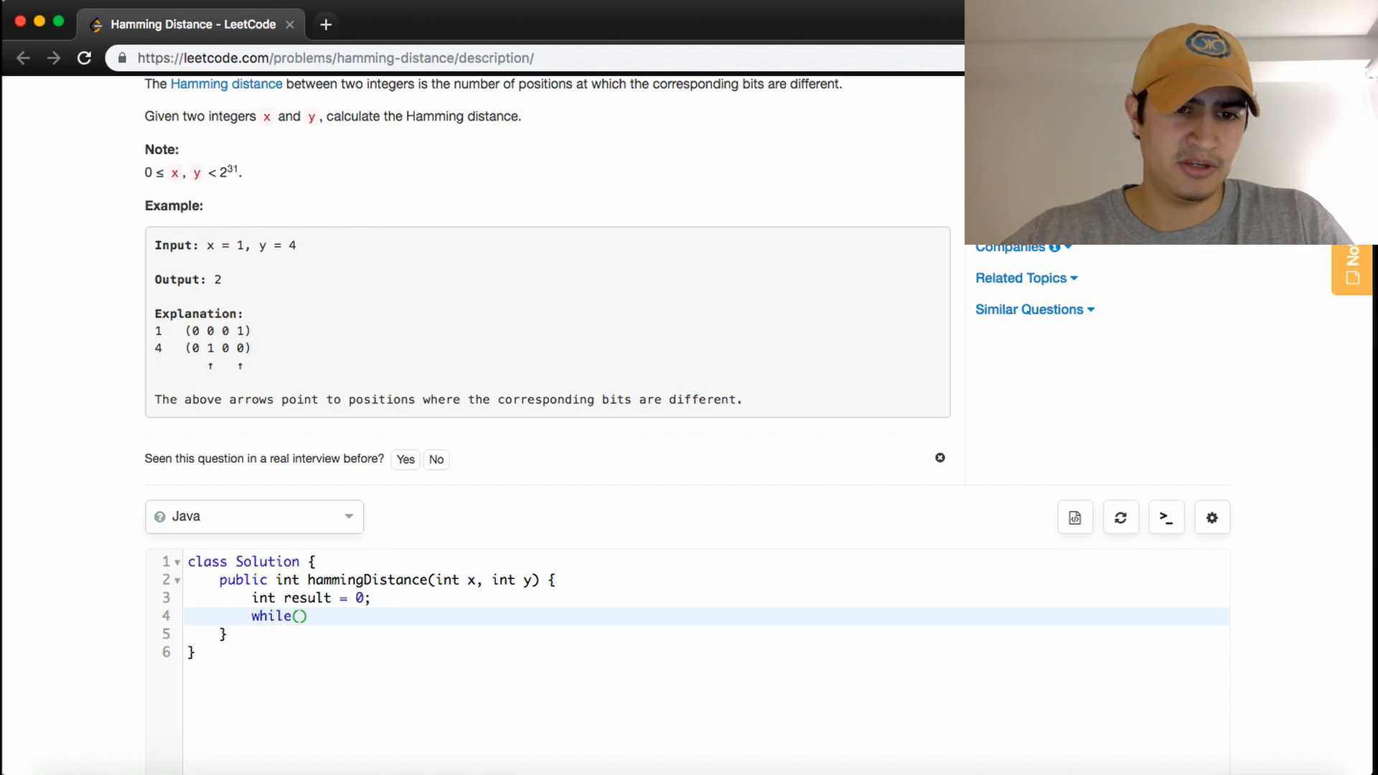
type("x >")
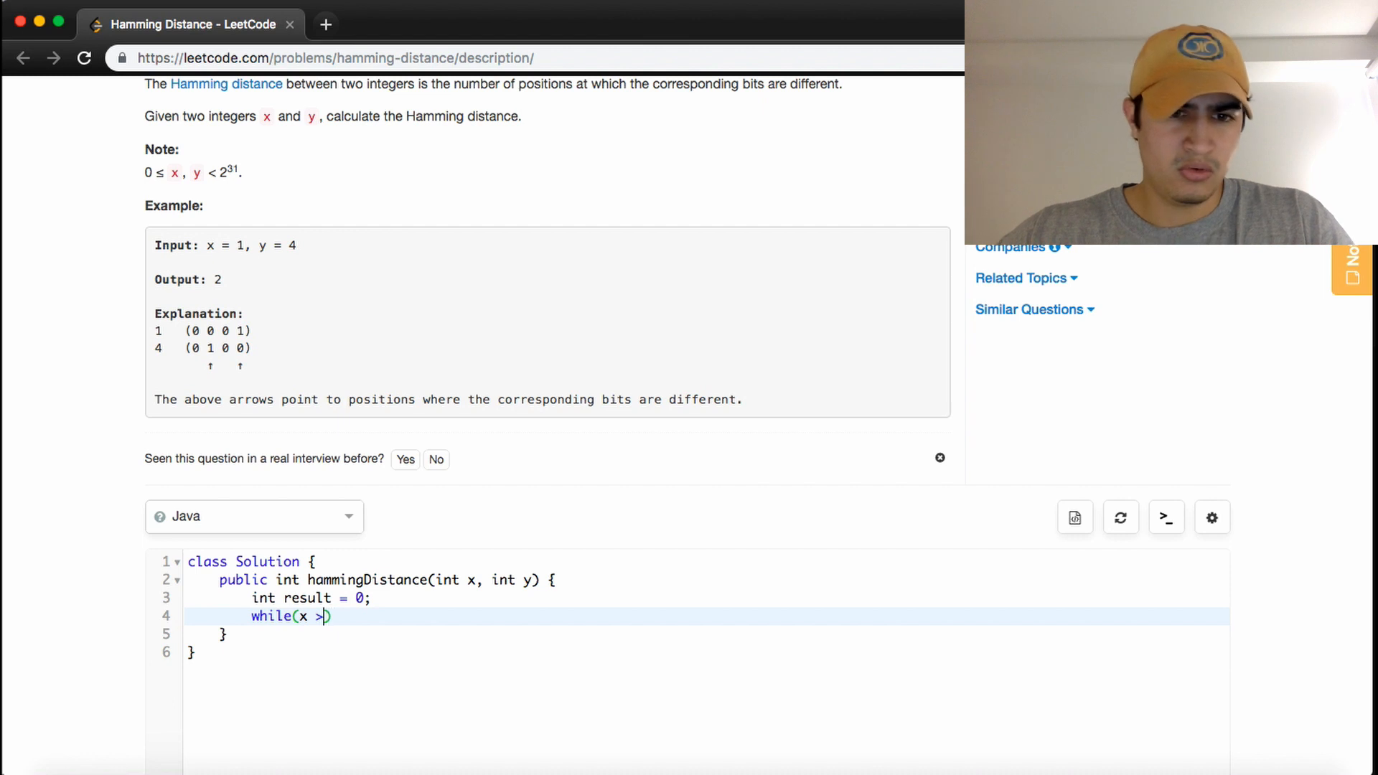
type("0 ||")
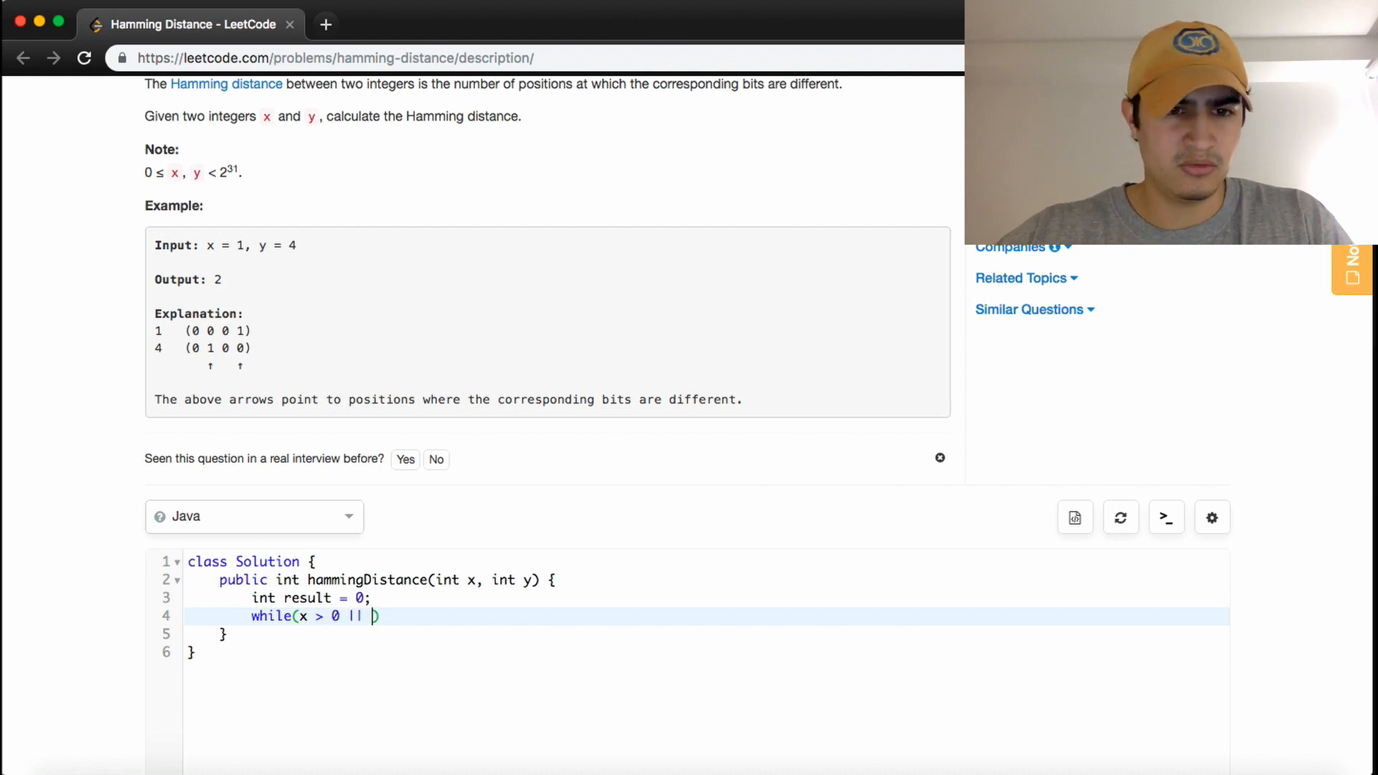
type("y > 0")
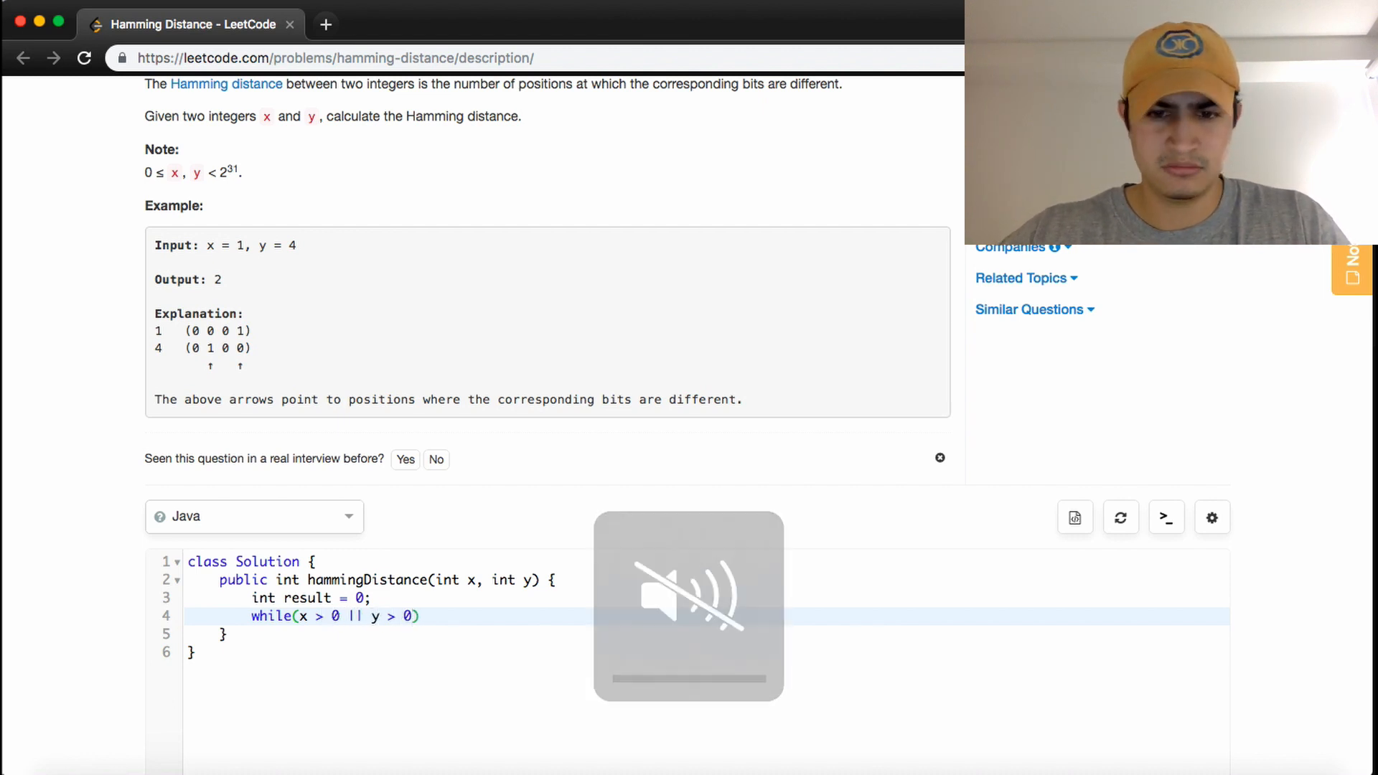
type("{")
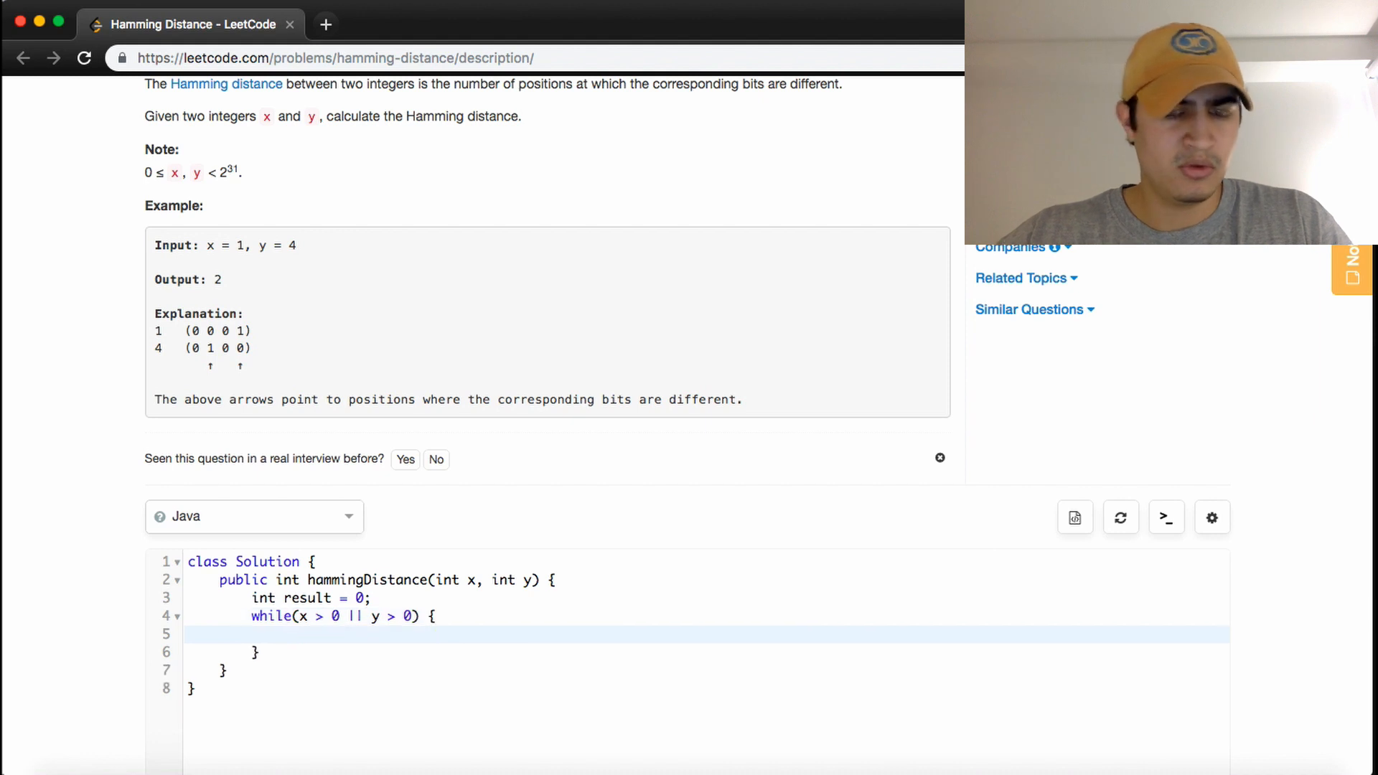
Step: Begin the loop body with result += (x % 2
type("result +=")
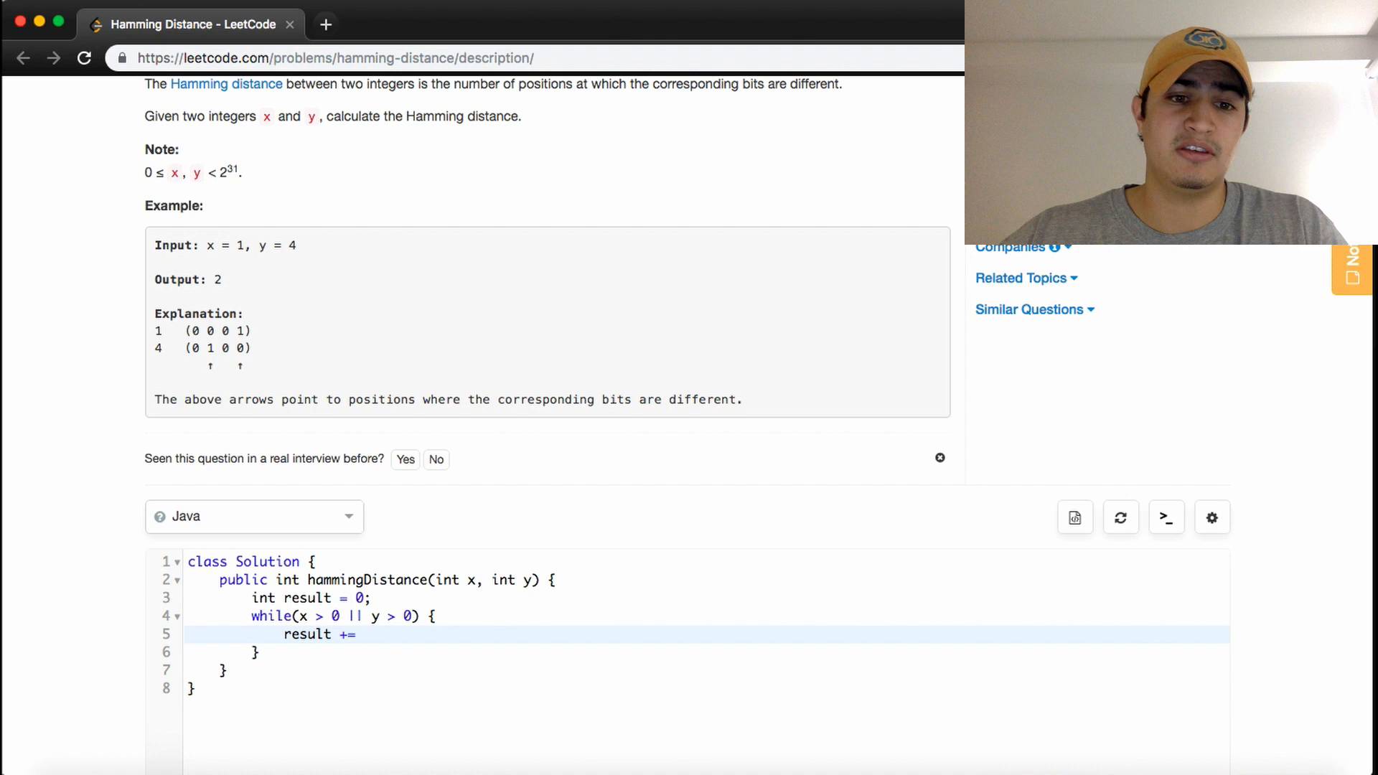
type("(")
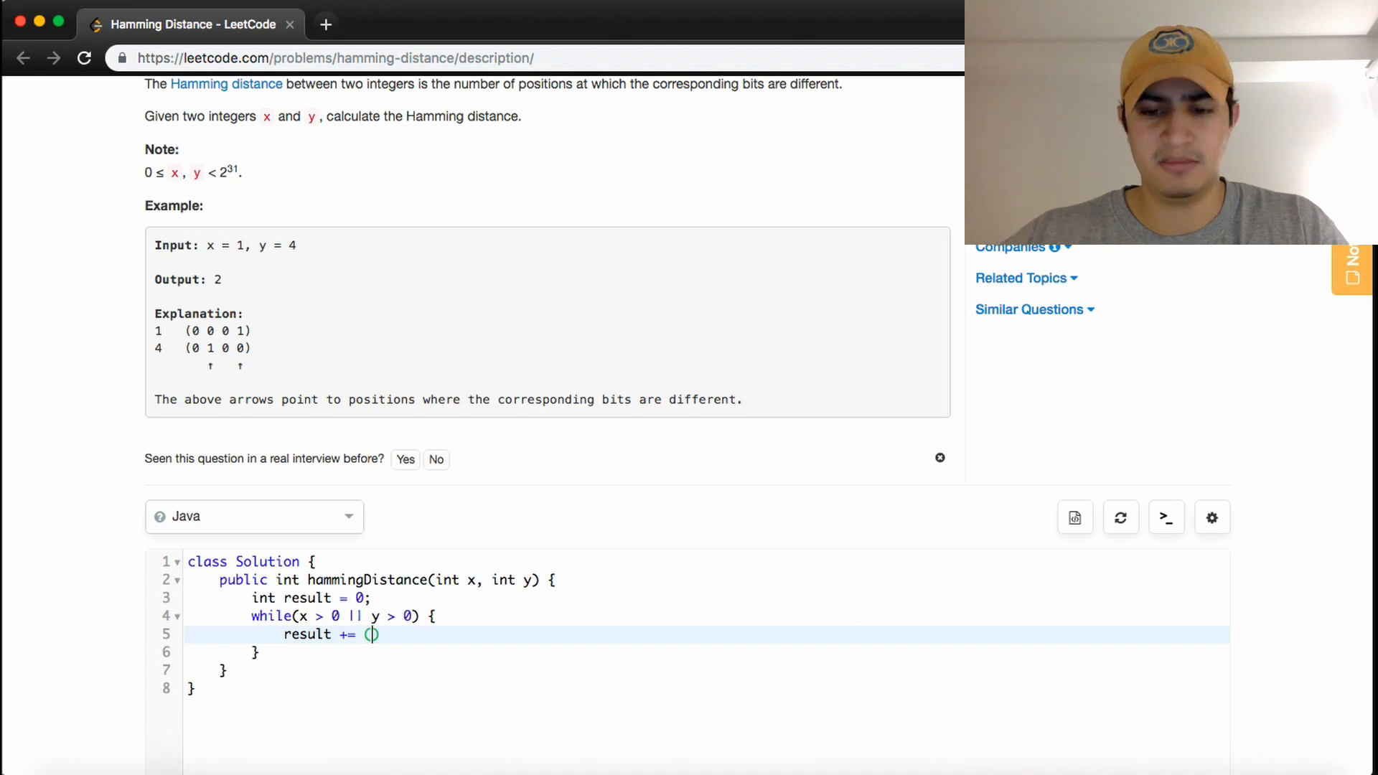
type("x %")
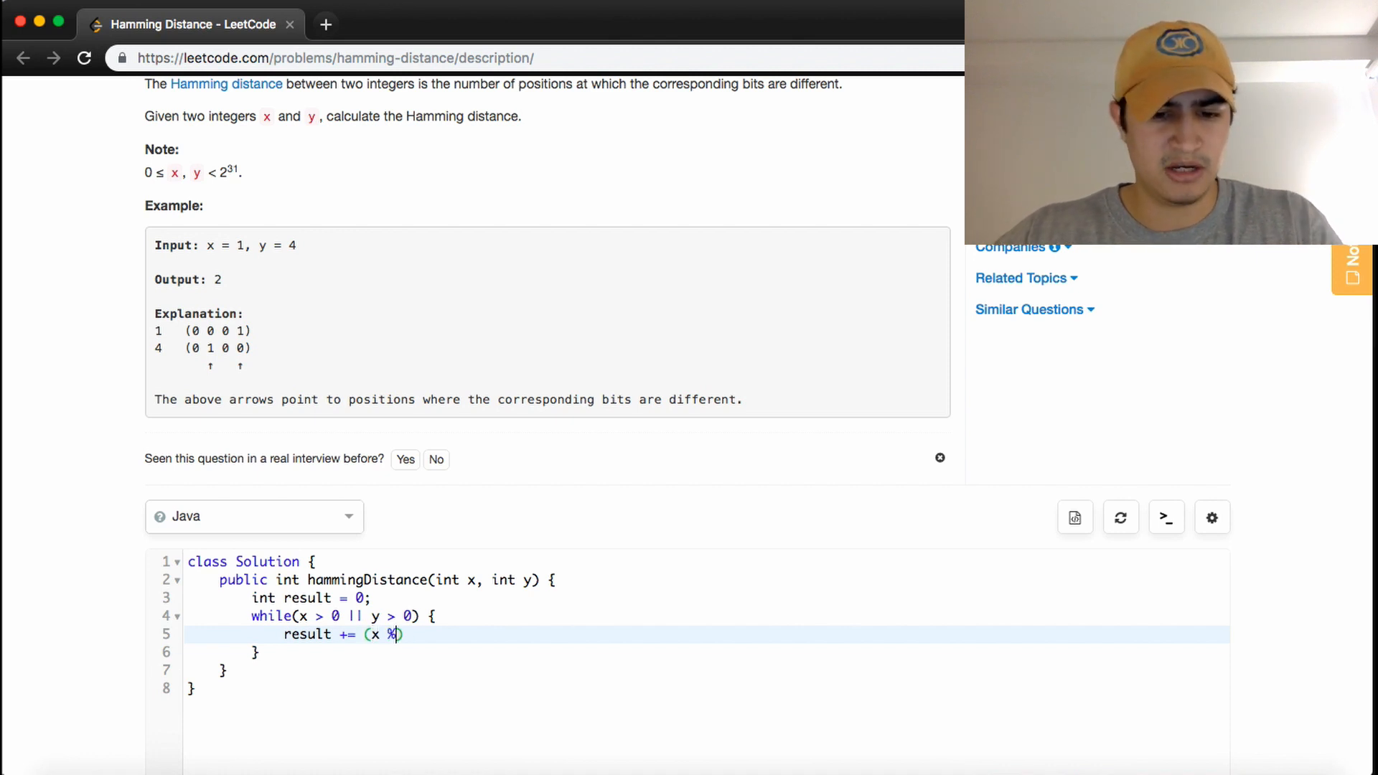
type("2")
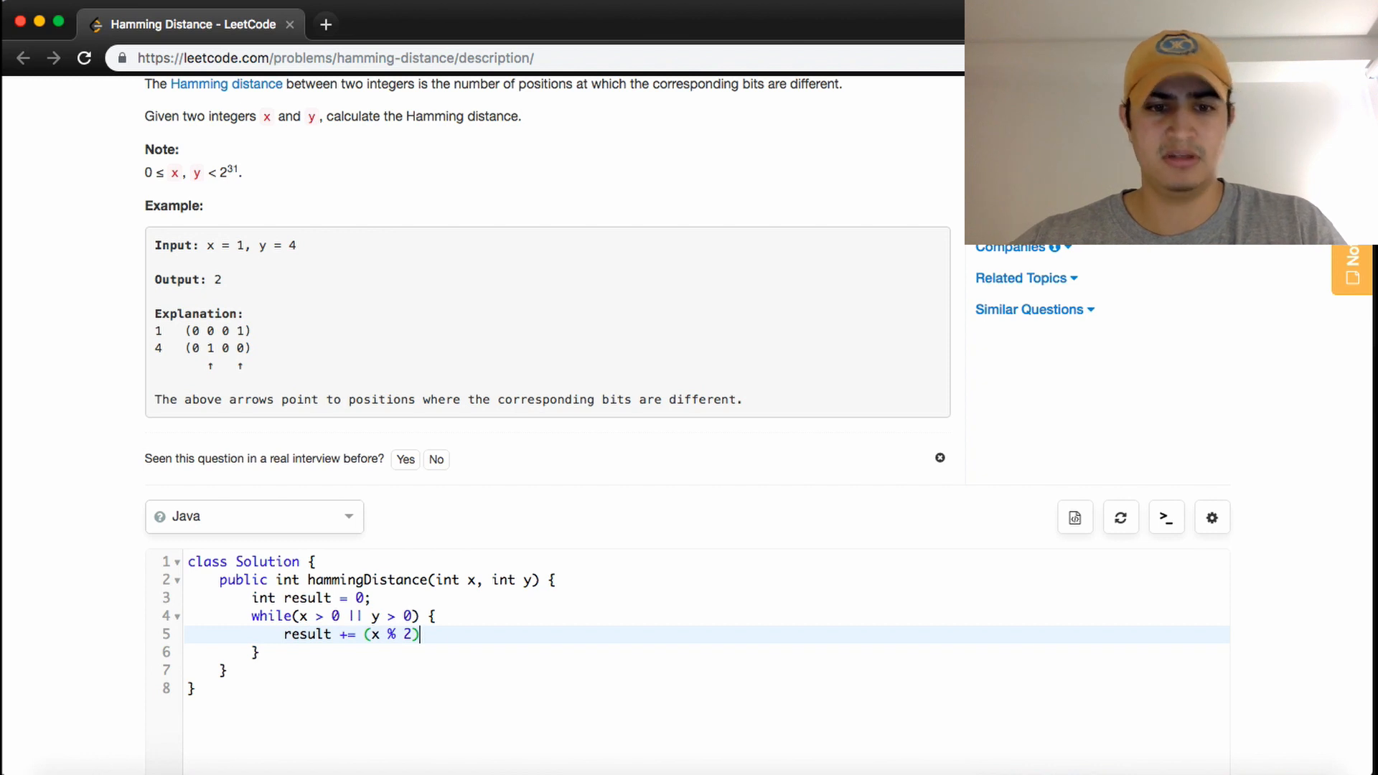
Step: Complete the line as result += (x % 2) ^ (y % 2); and start a new line
type("^ (")
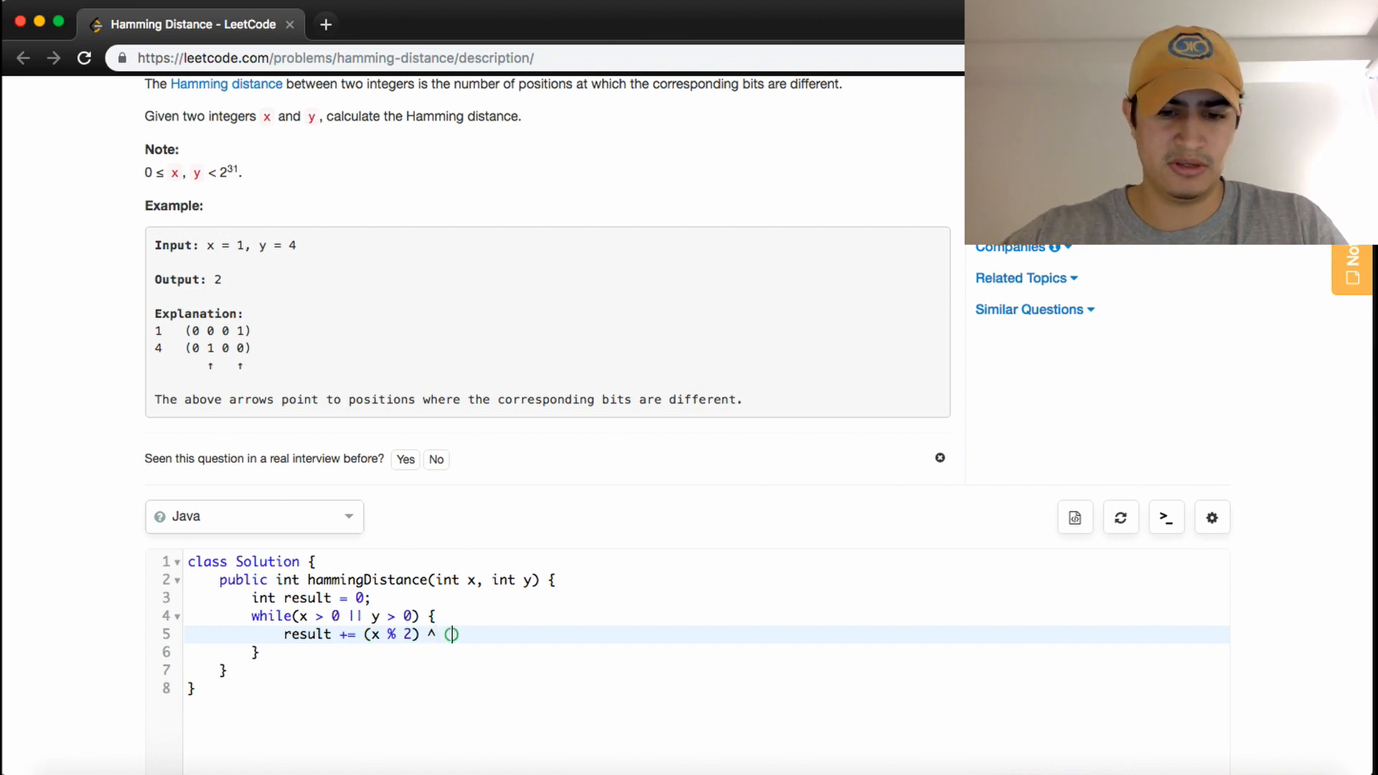
type("y % 2")
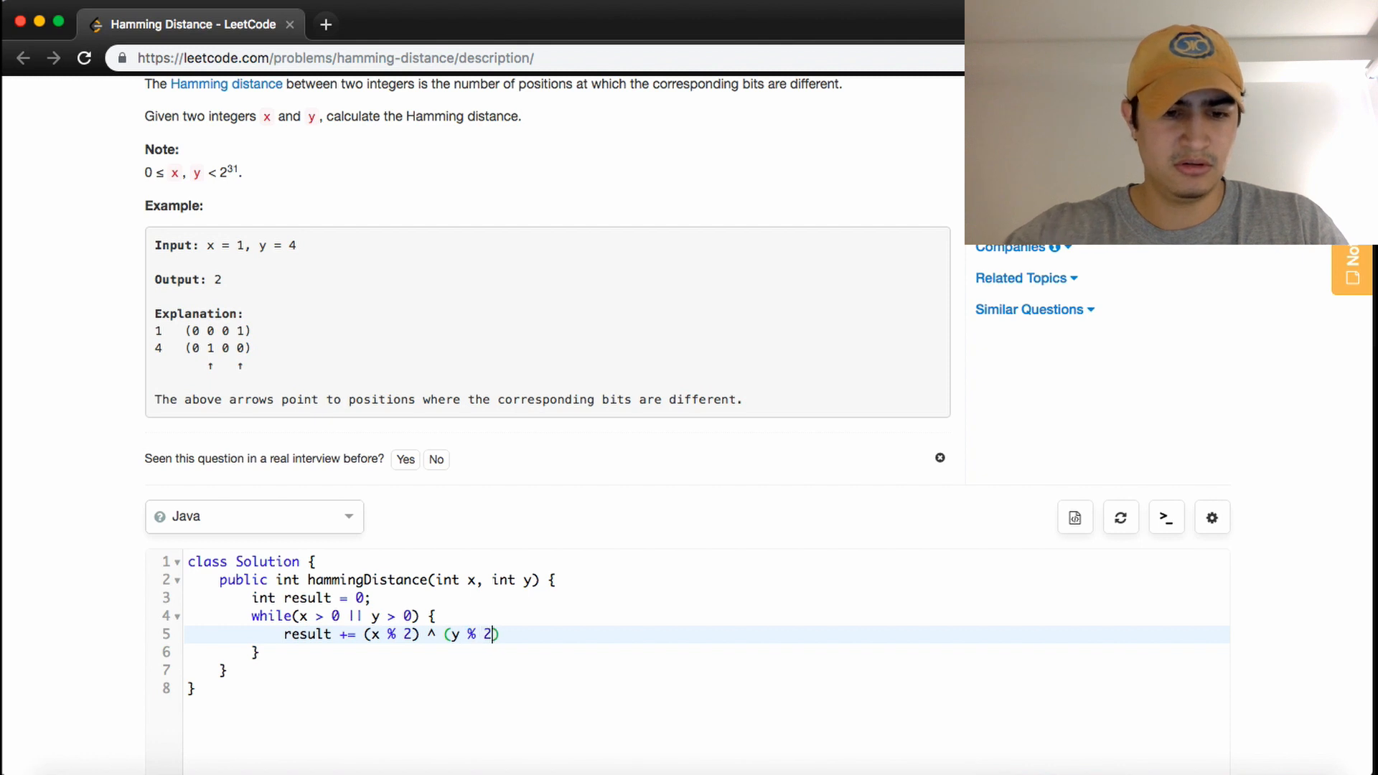
type(");")
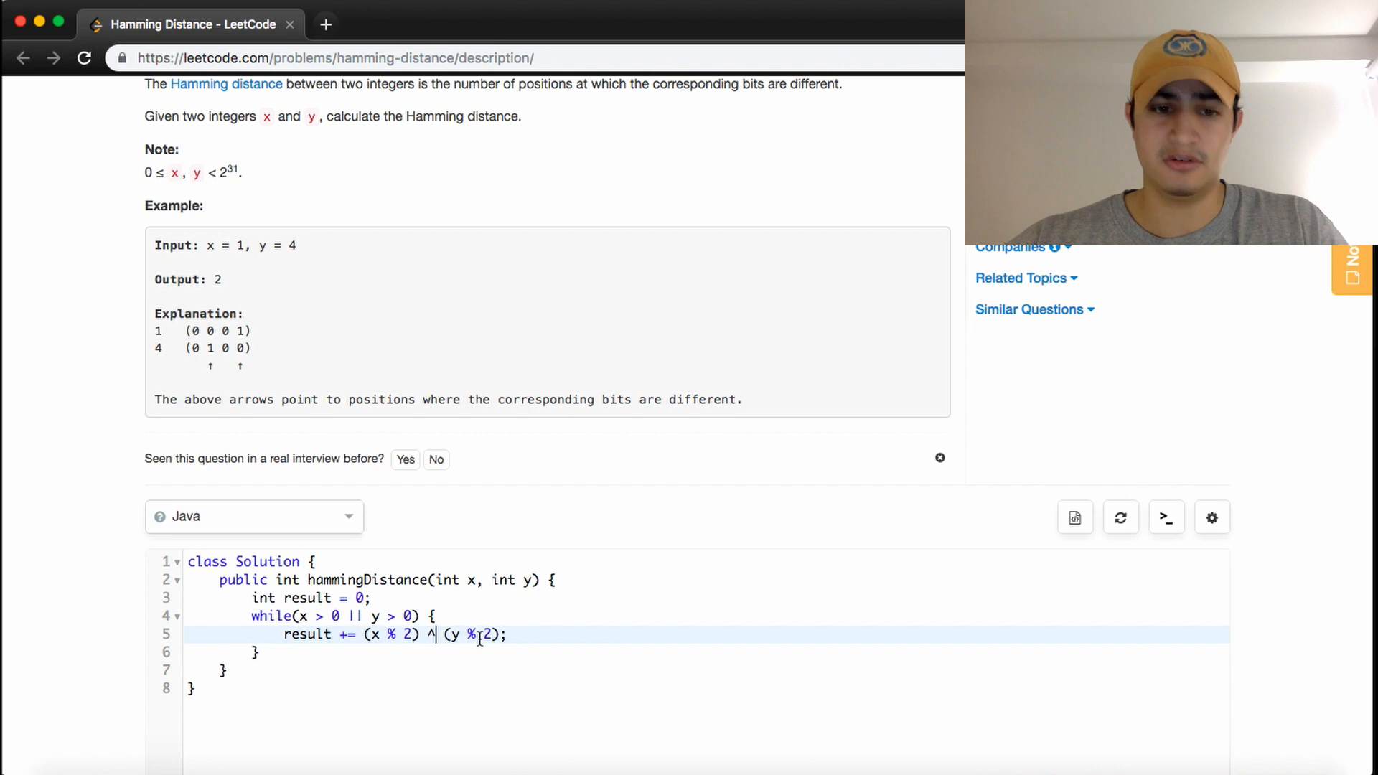
key("Enter")
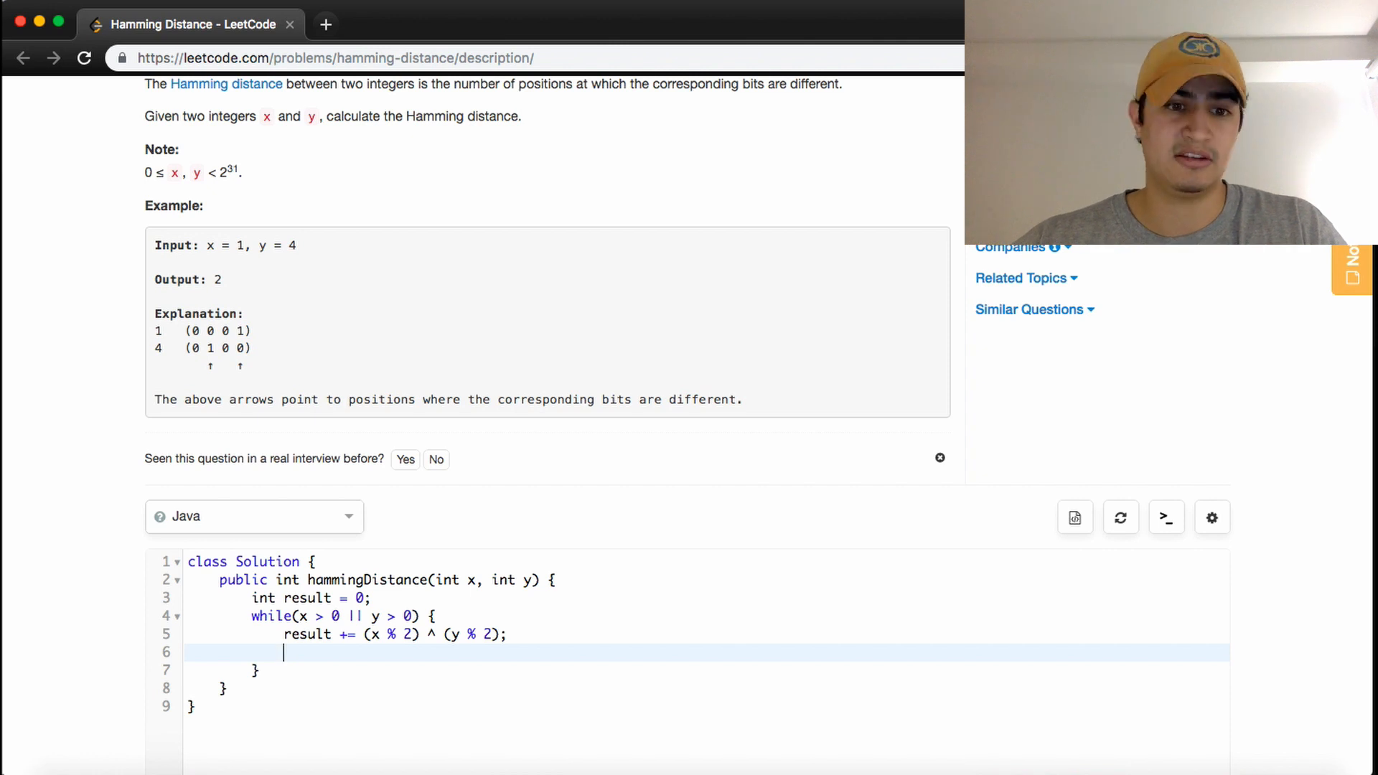
Step: Shift both values right each pass with x >>= 1; and y >>= 1;
type("x")
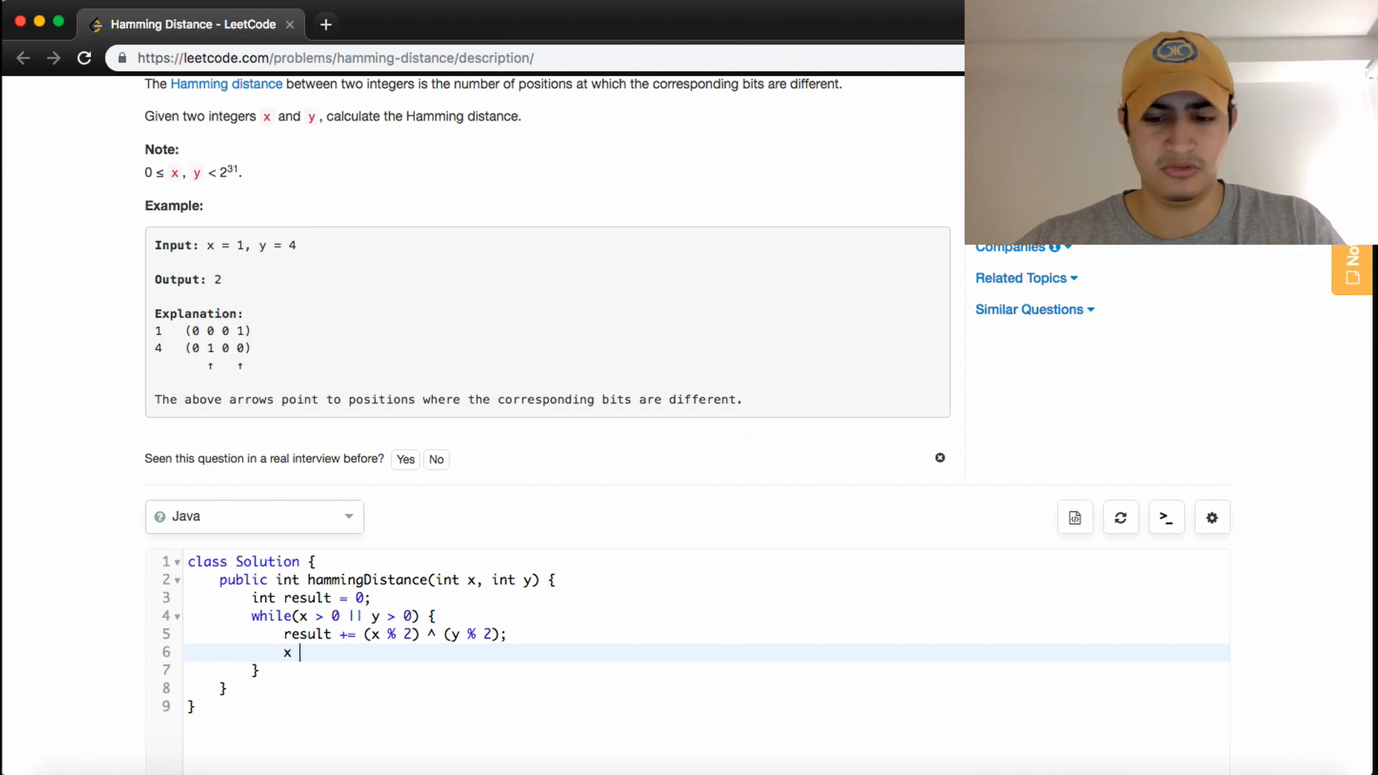
type(">>= 1")
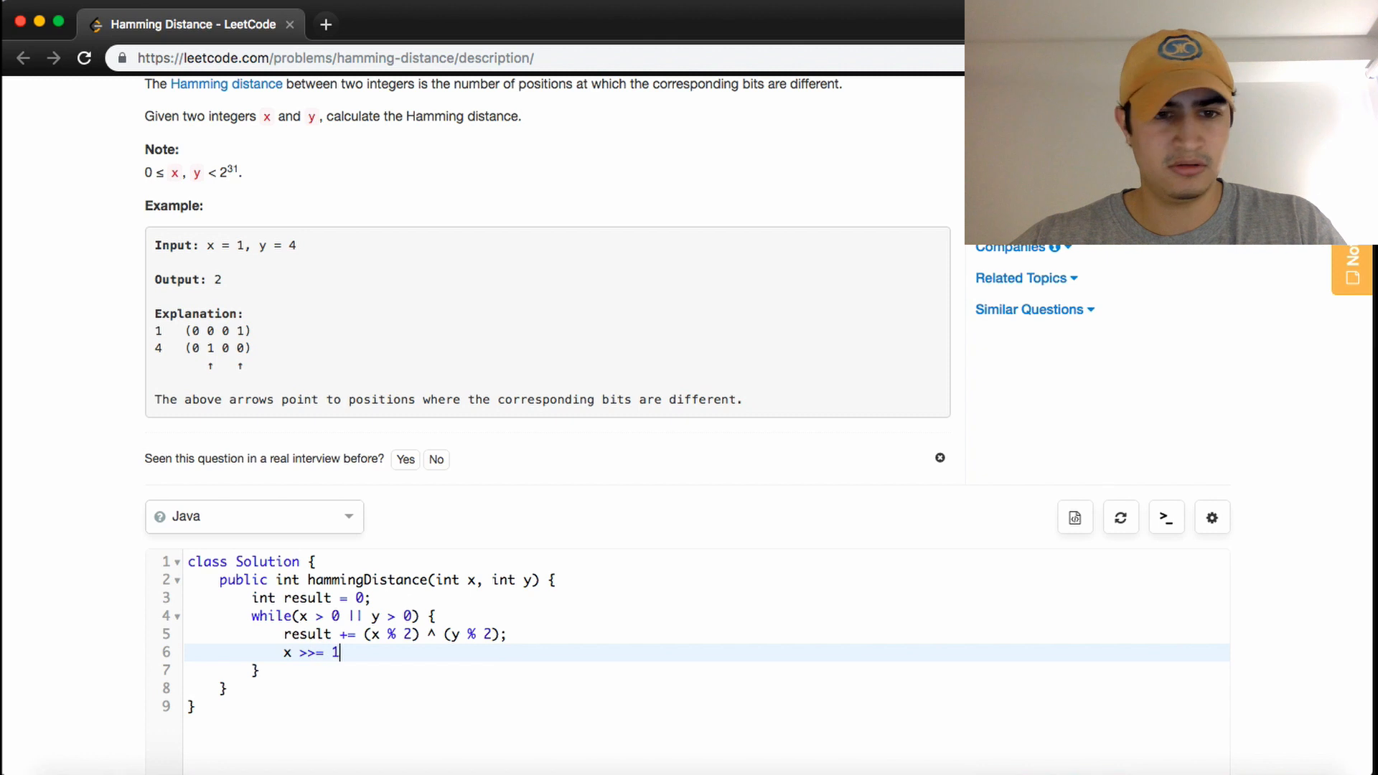
type(";")
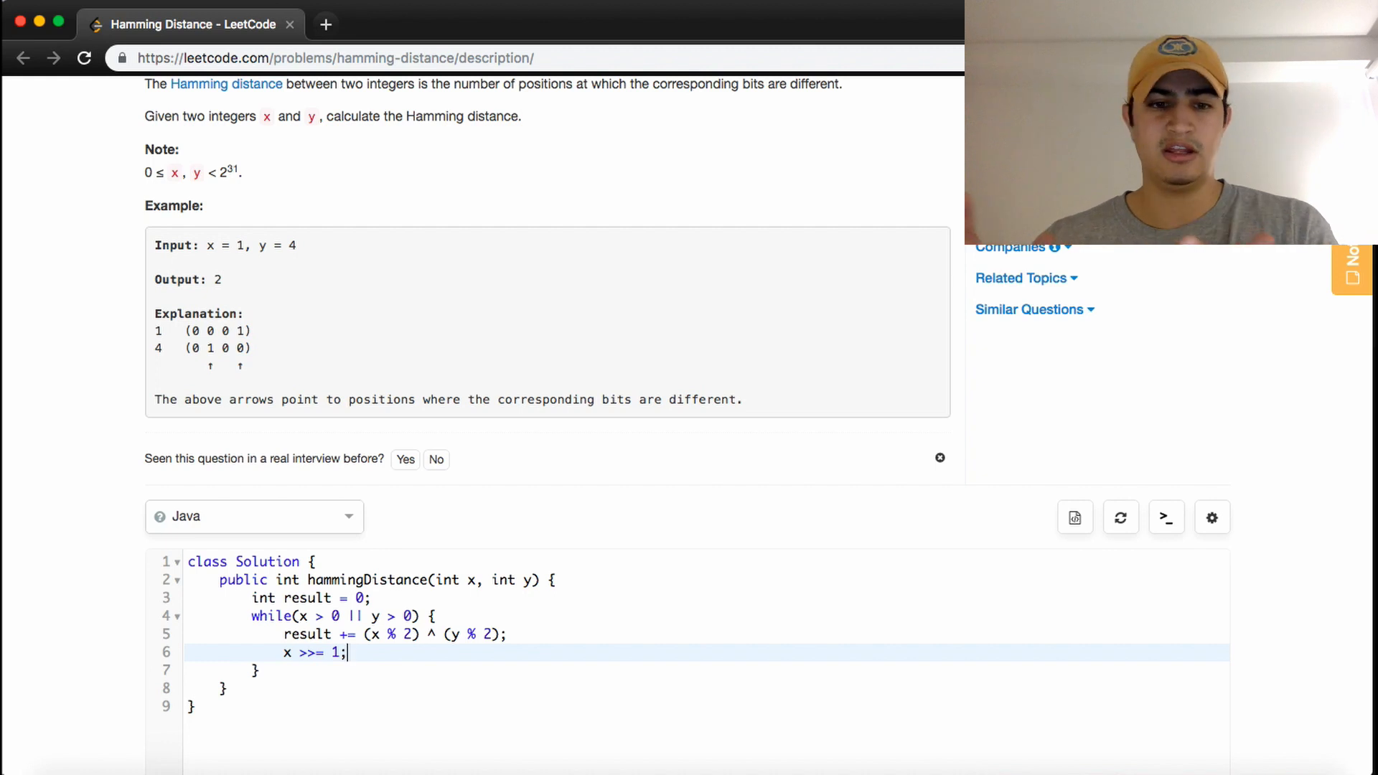
key("Enter")
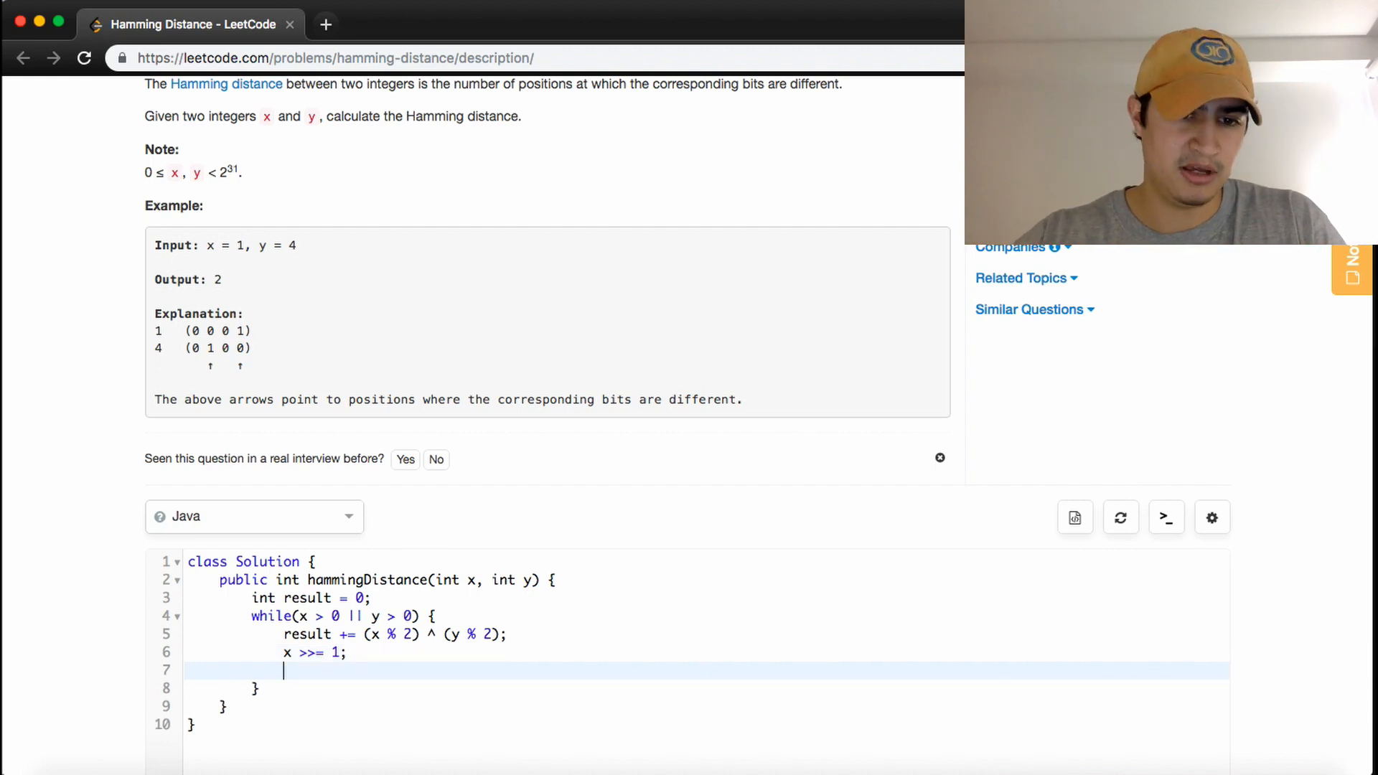
type("y >>=")
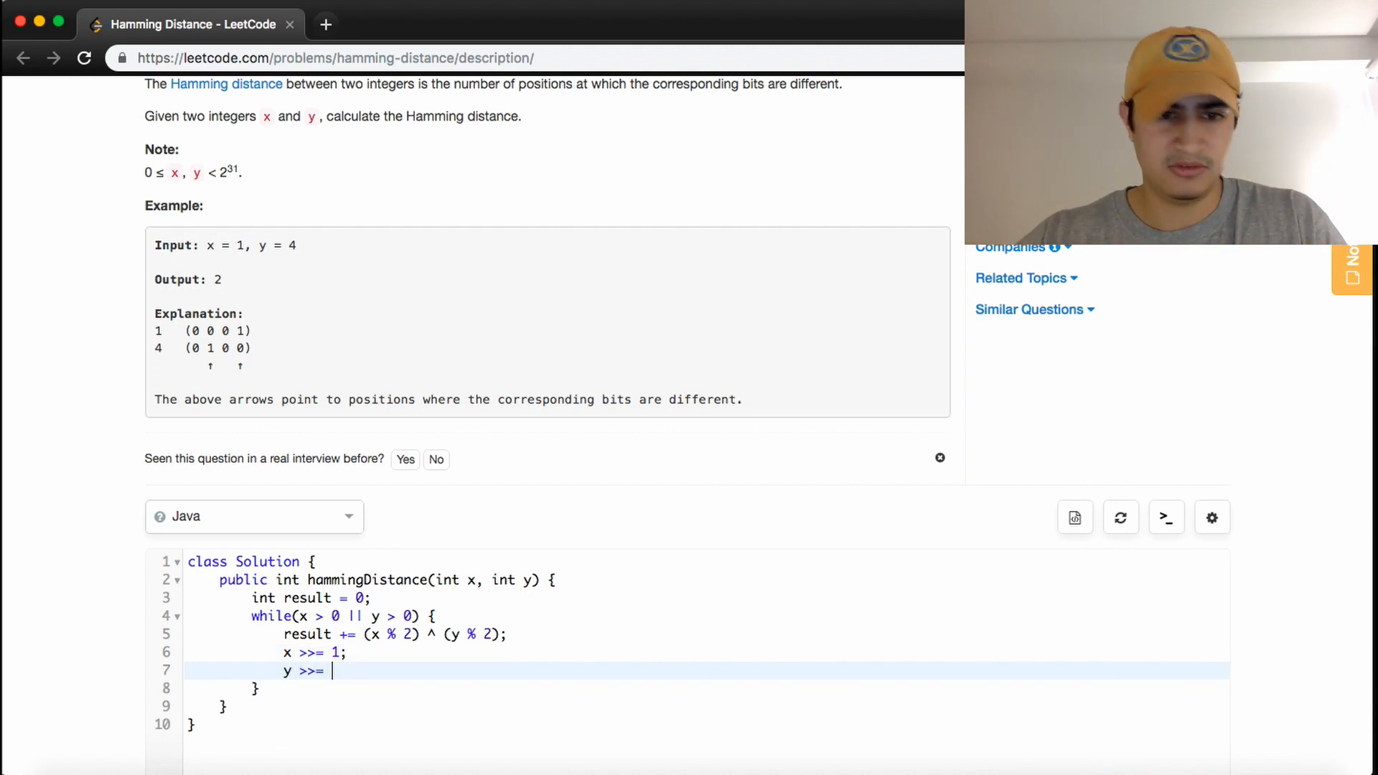
type("1;")
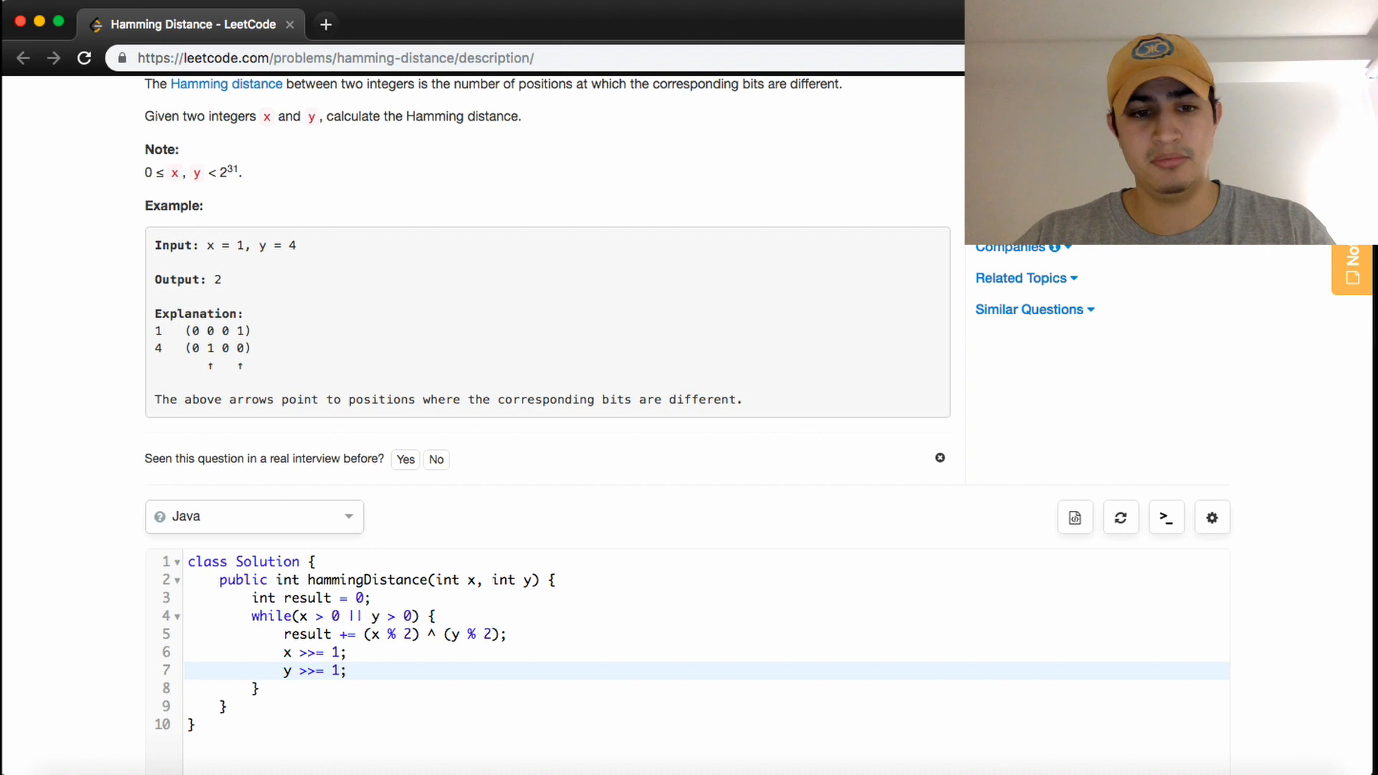
Step: Return result after the loop to finish the solution
type("result")
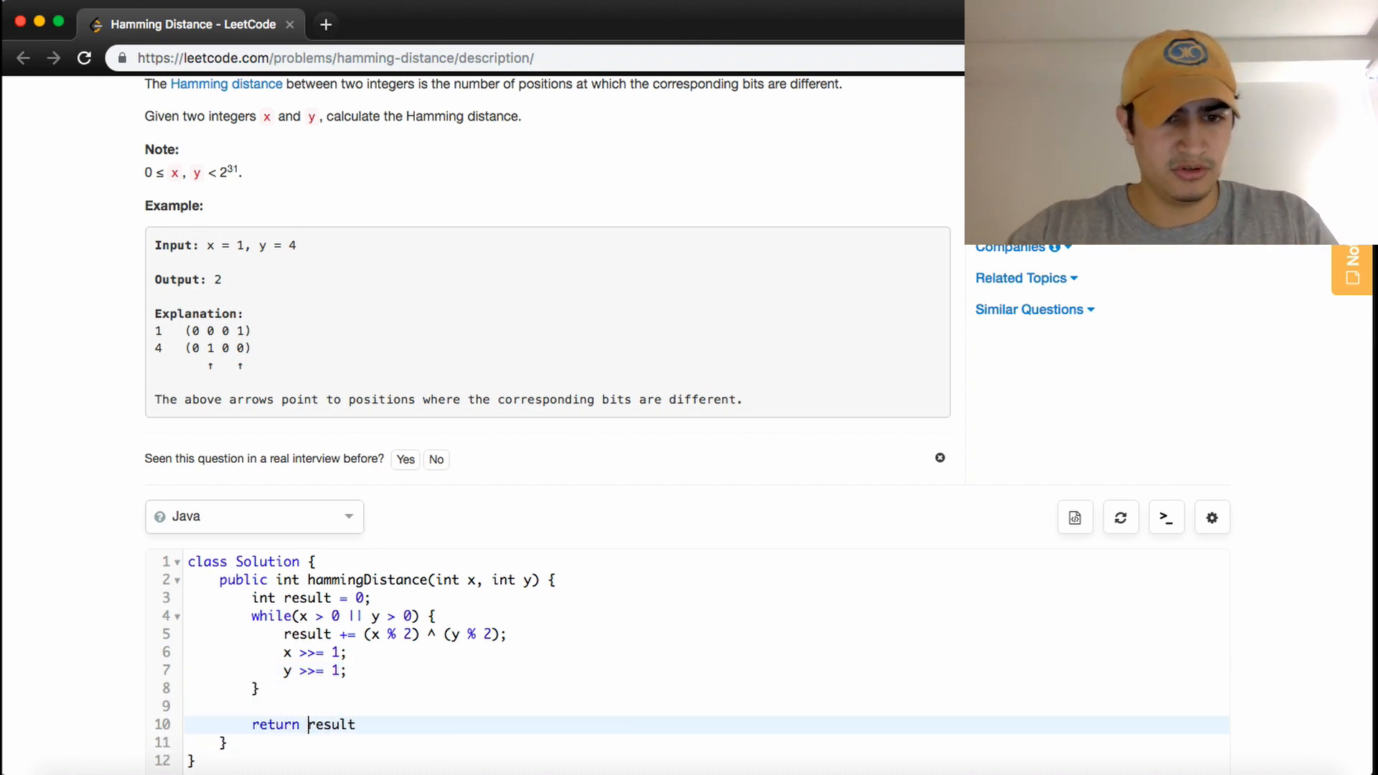
type(";")
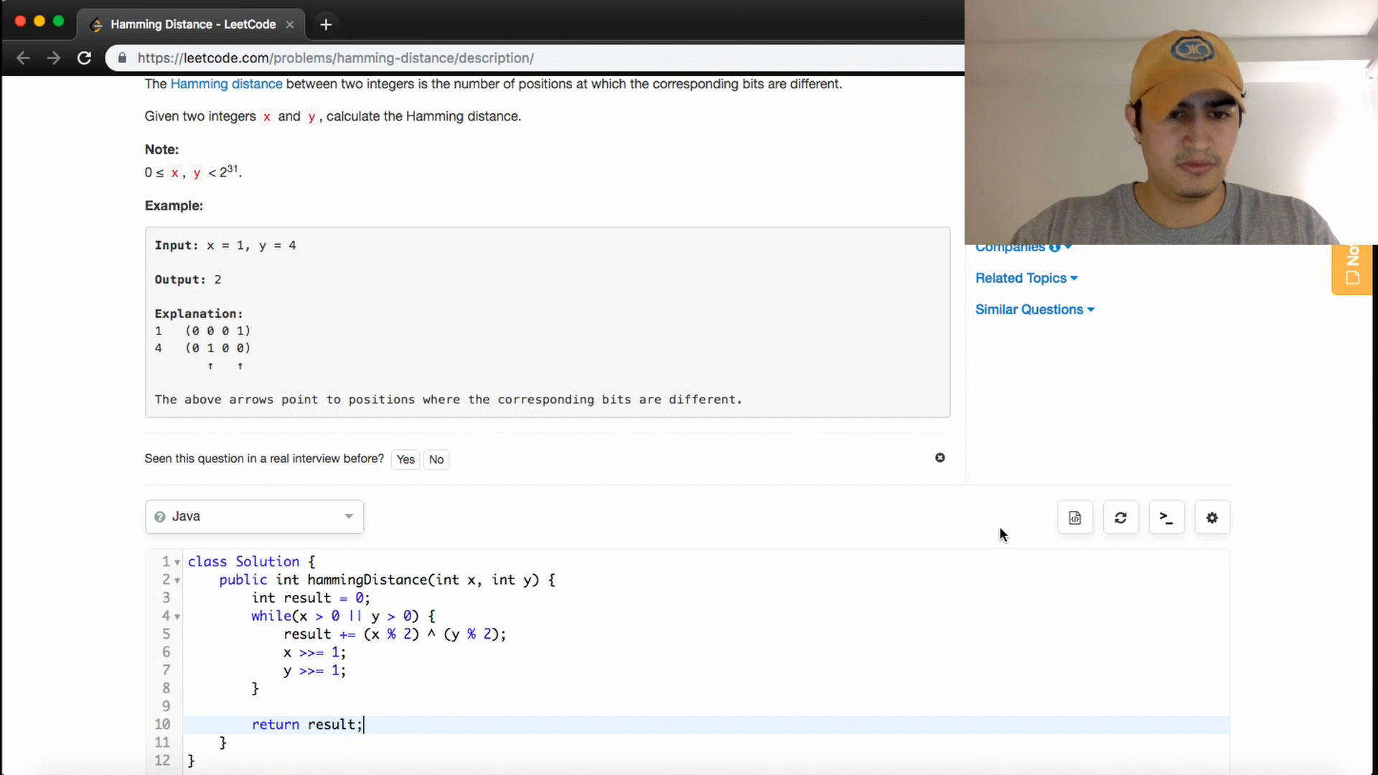
left_click(1161, 676)
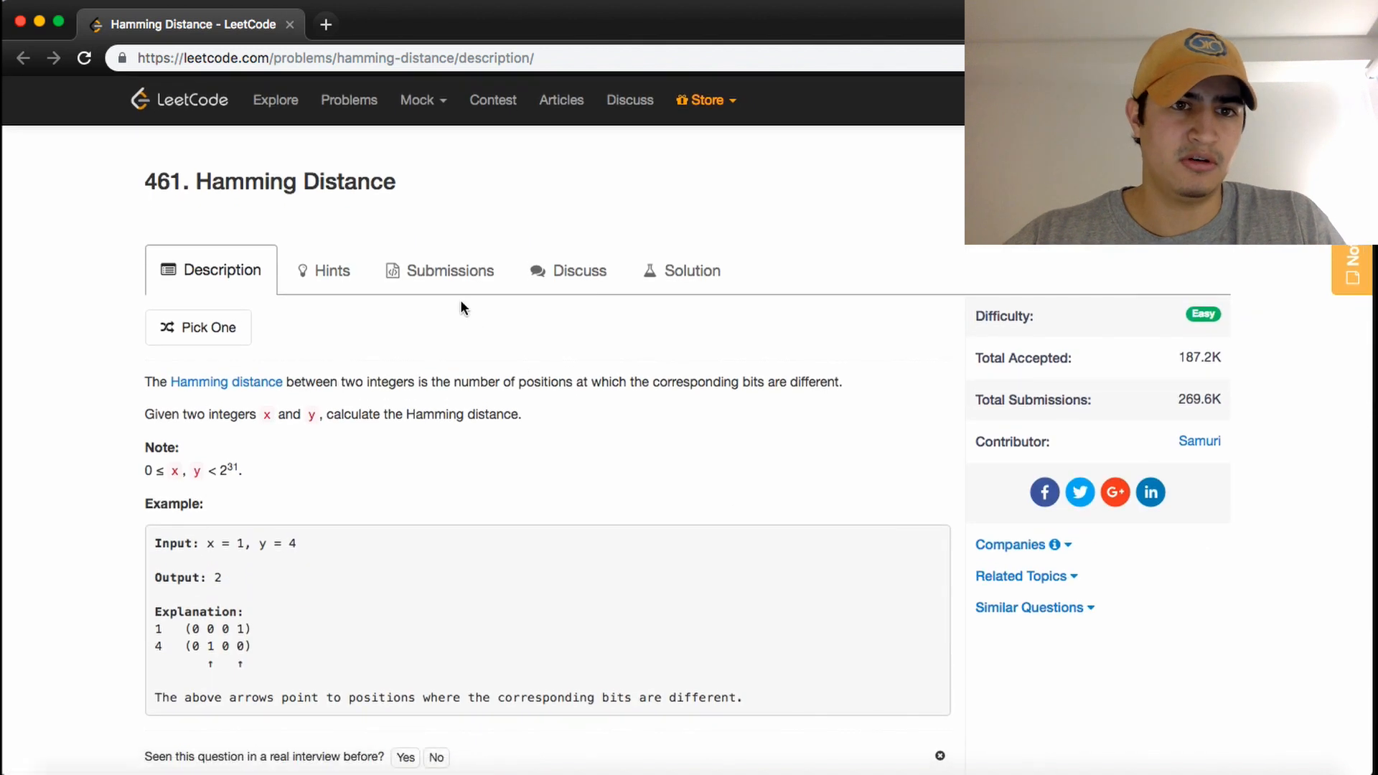
mouse_move(419, 204)
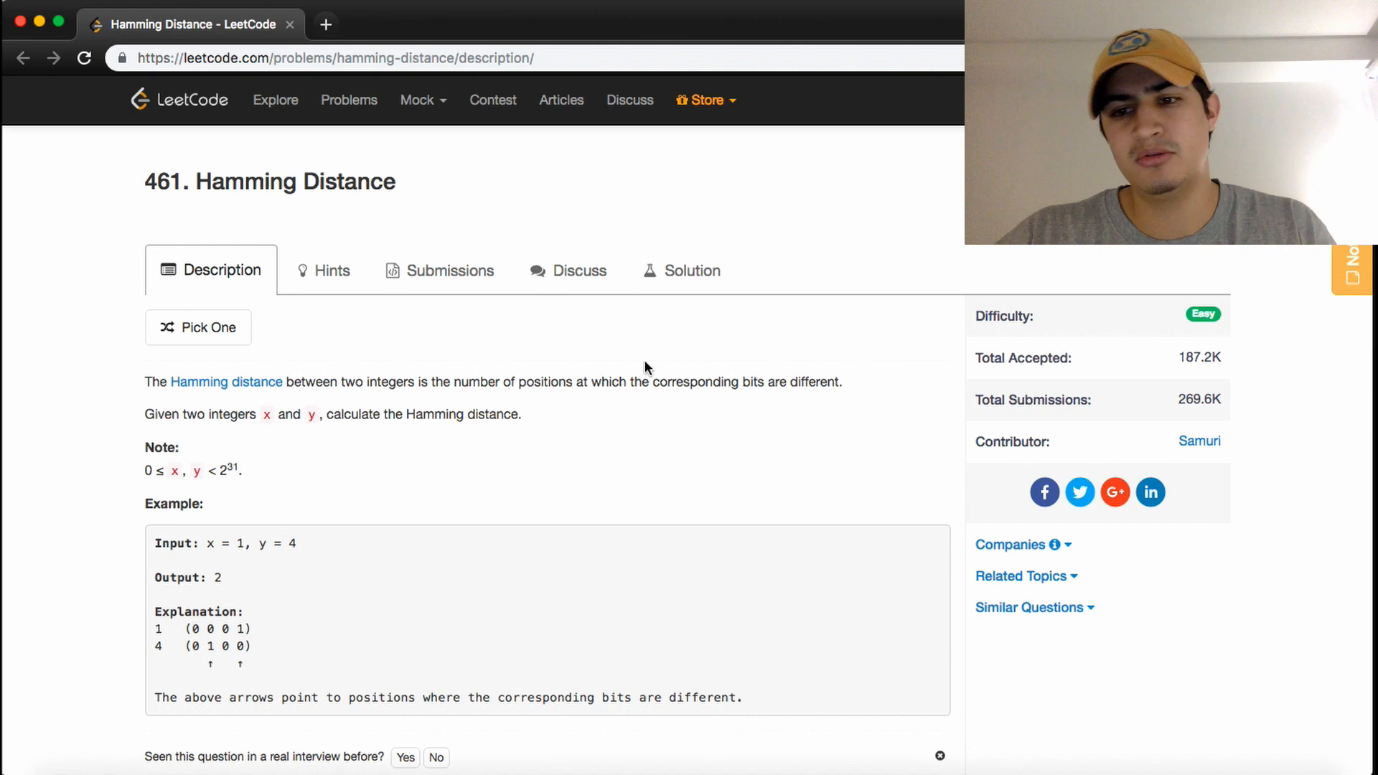
mouse_move(889, 461)
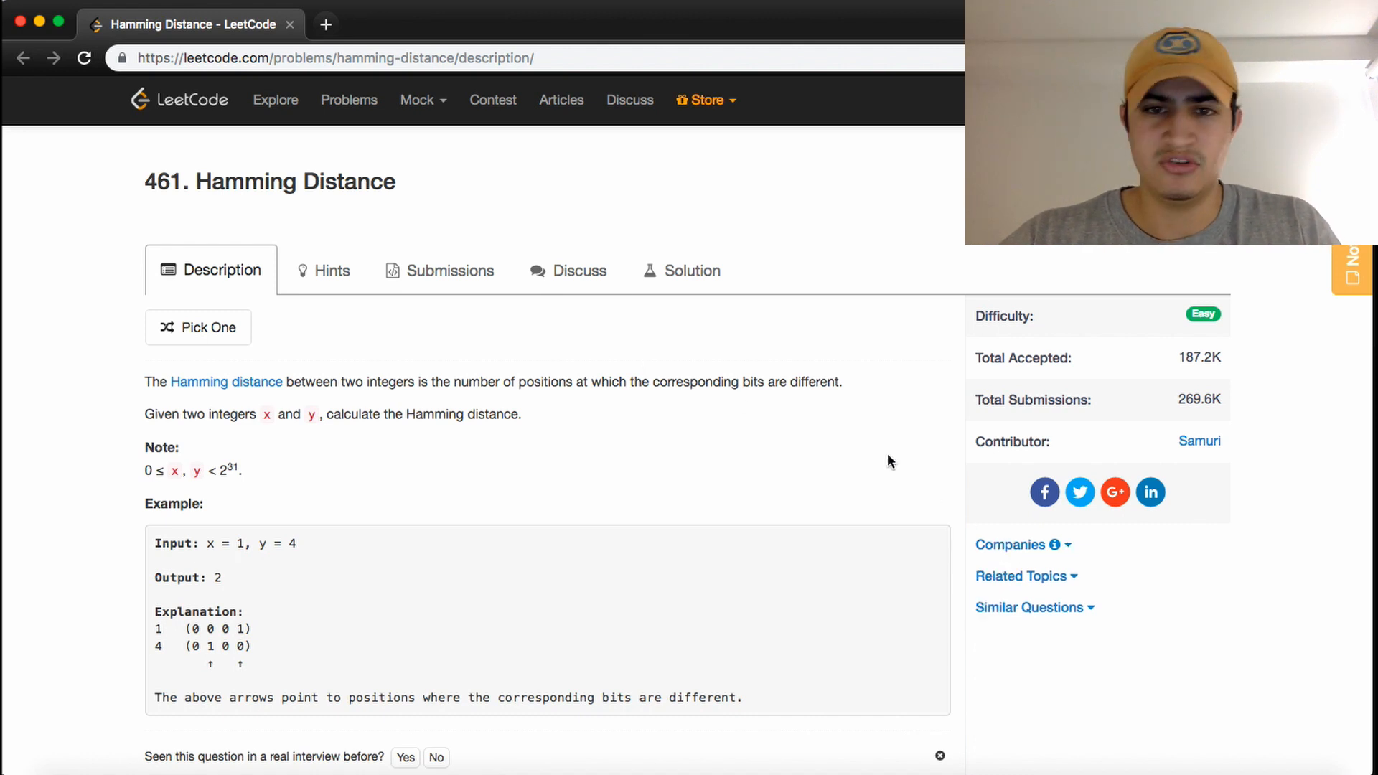